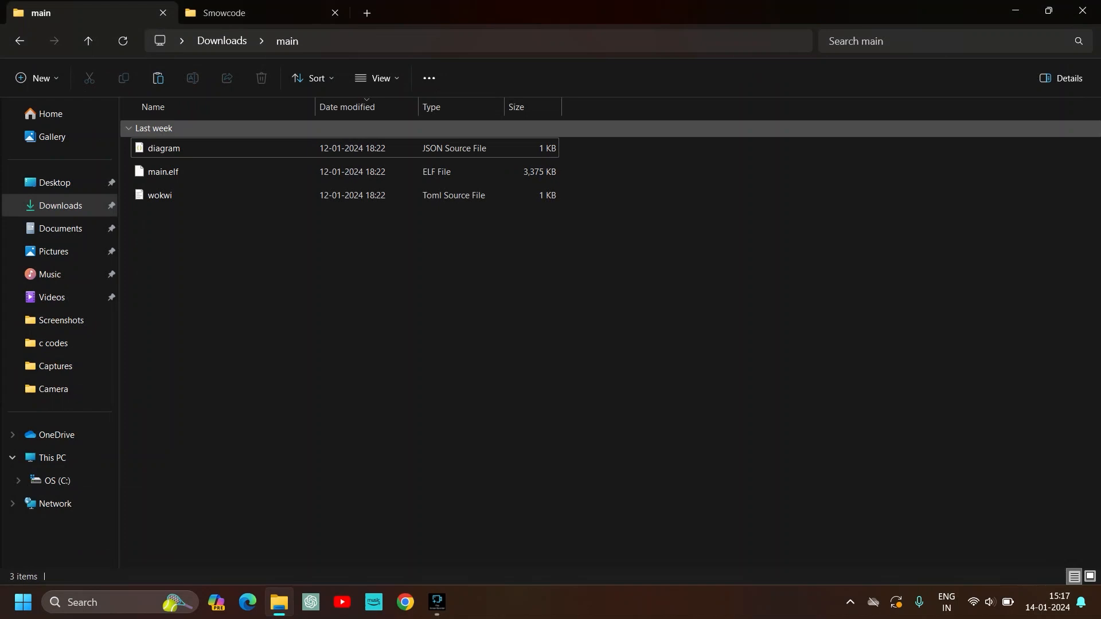
Step: Copy the three Downloads\main files and paste them into Documents\Smowcode\projects\blink_led
{"action": "key", "text": "ctrl+a"}
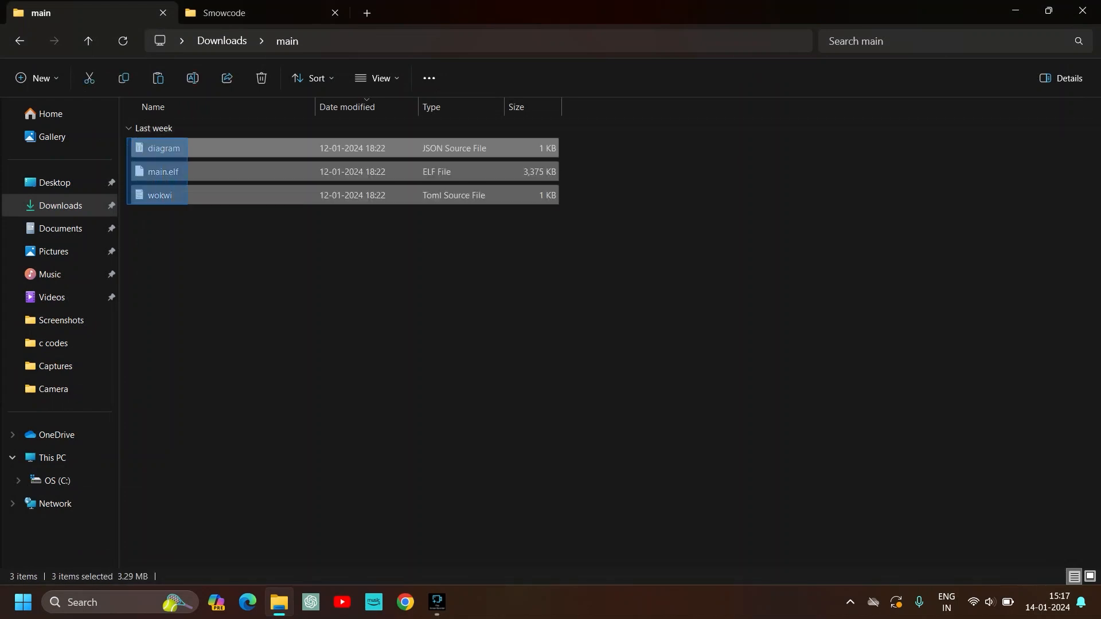
{"action": "left_click", "coordinate": [260, 12]}
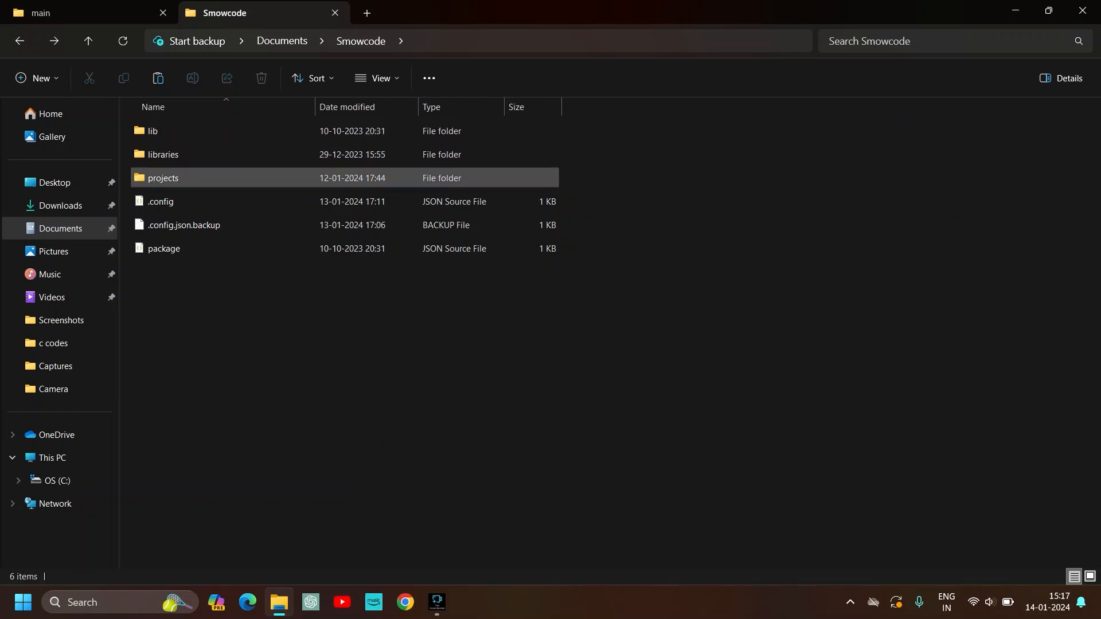
{"action": "double_click", "coordinate": [163, 178]}
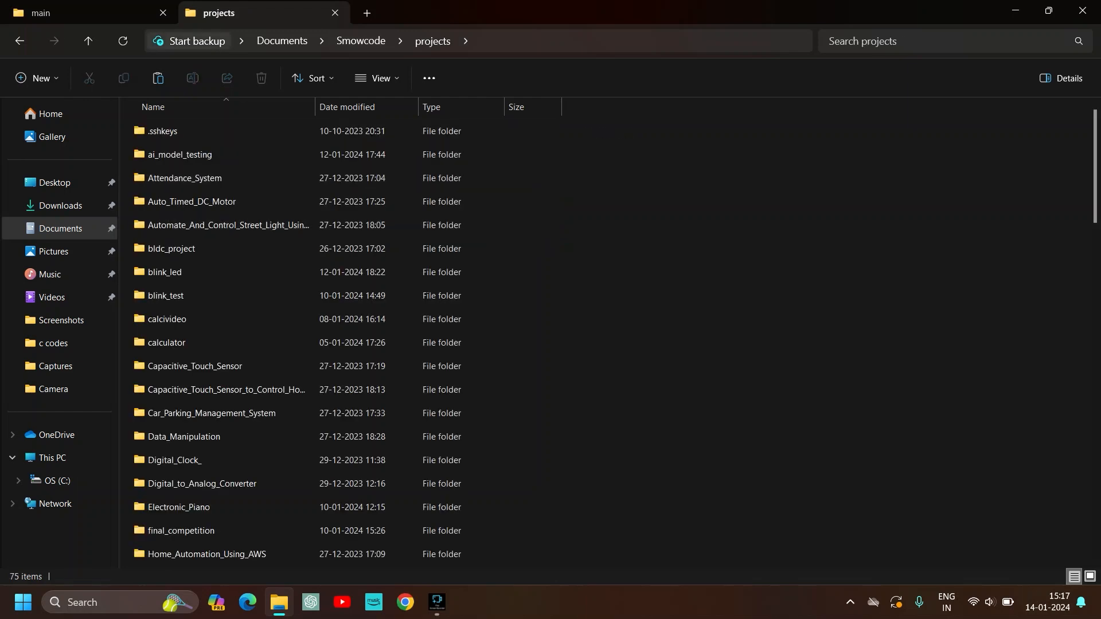
{"action": "left_click", "coordinate": [210, 201]}
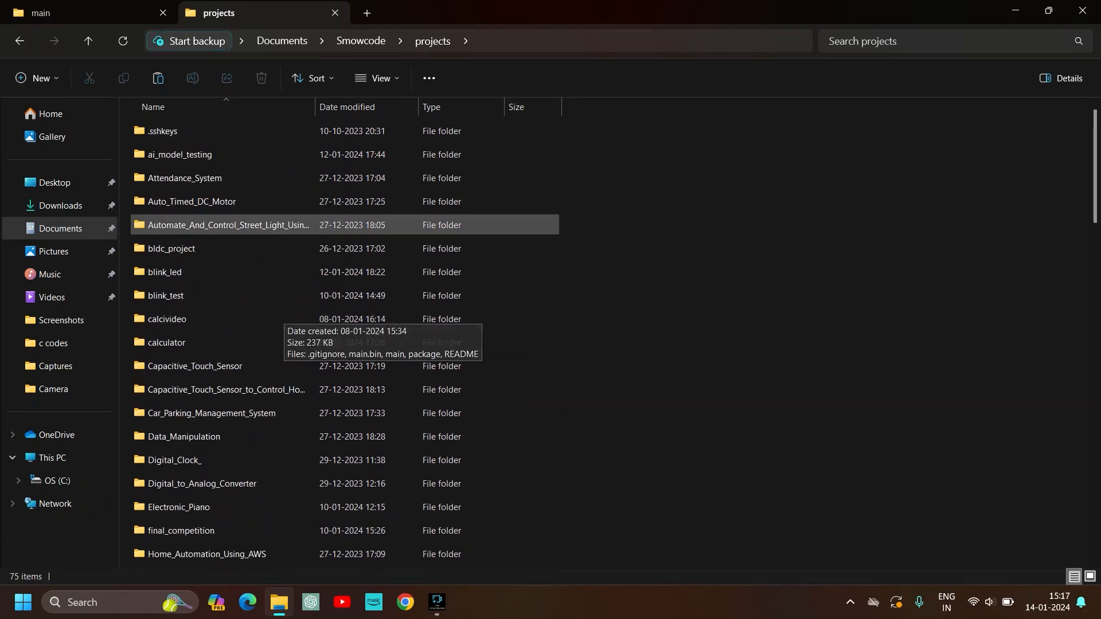
{"action": "mouse_move", "coordinate": [164, 273]}
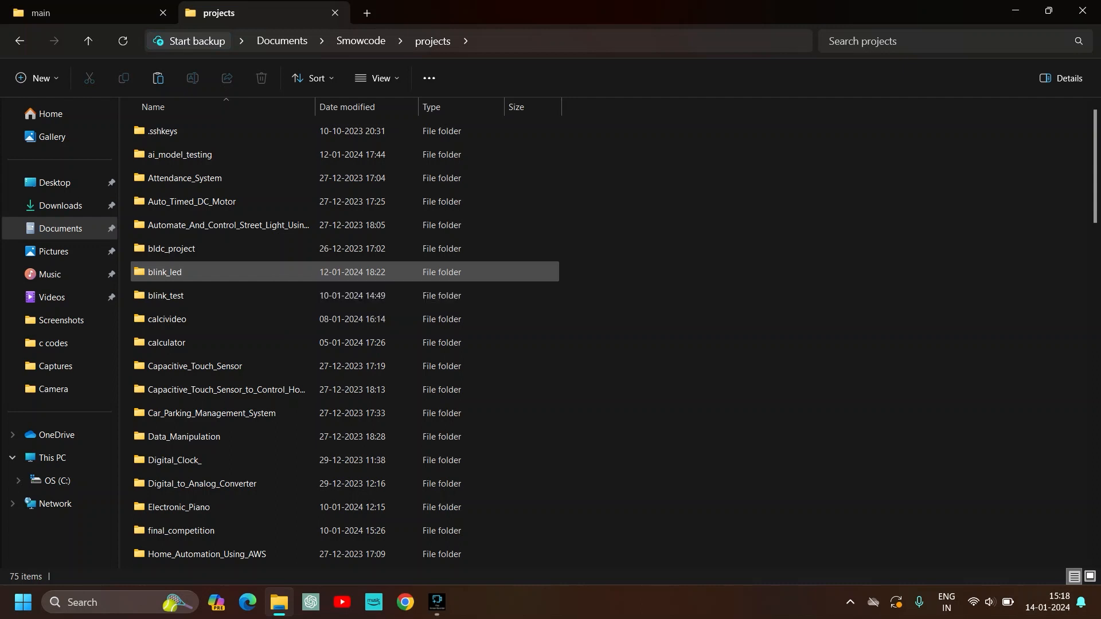
{"action": "double_click", "coordinate": [165, 272]}
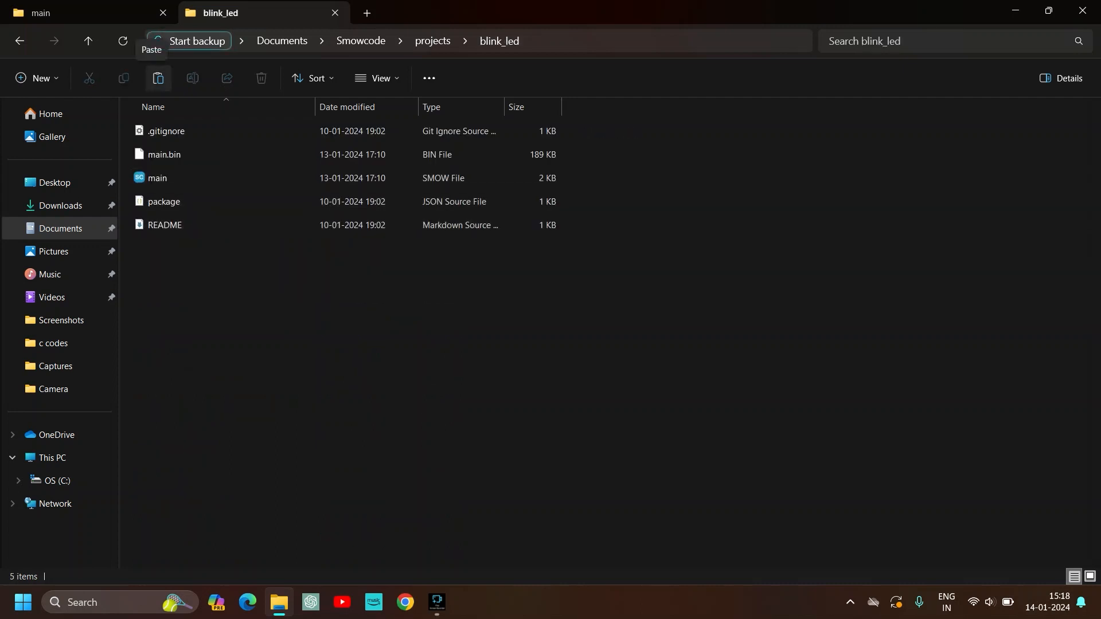
{"action": "left_click", "coordinate": [158, 78]}
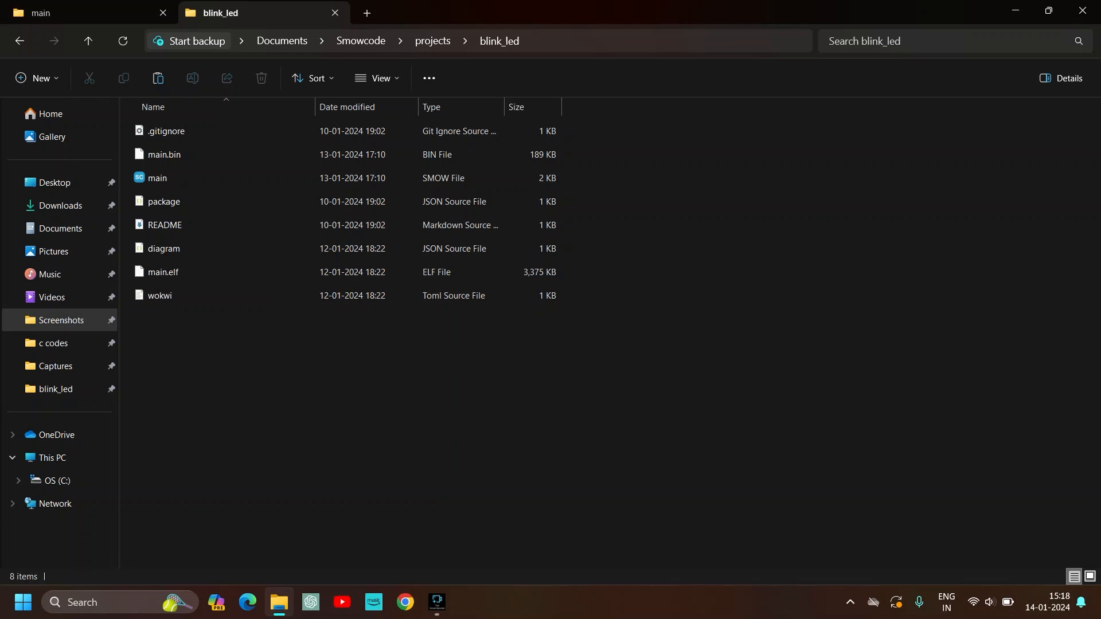
Step: Replace the blink_led address bar path with cmd to launch Command Prompt there
{"action": "left_click", "coordinate": [478, 41]}
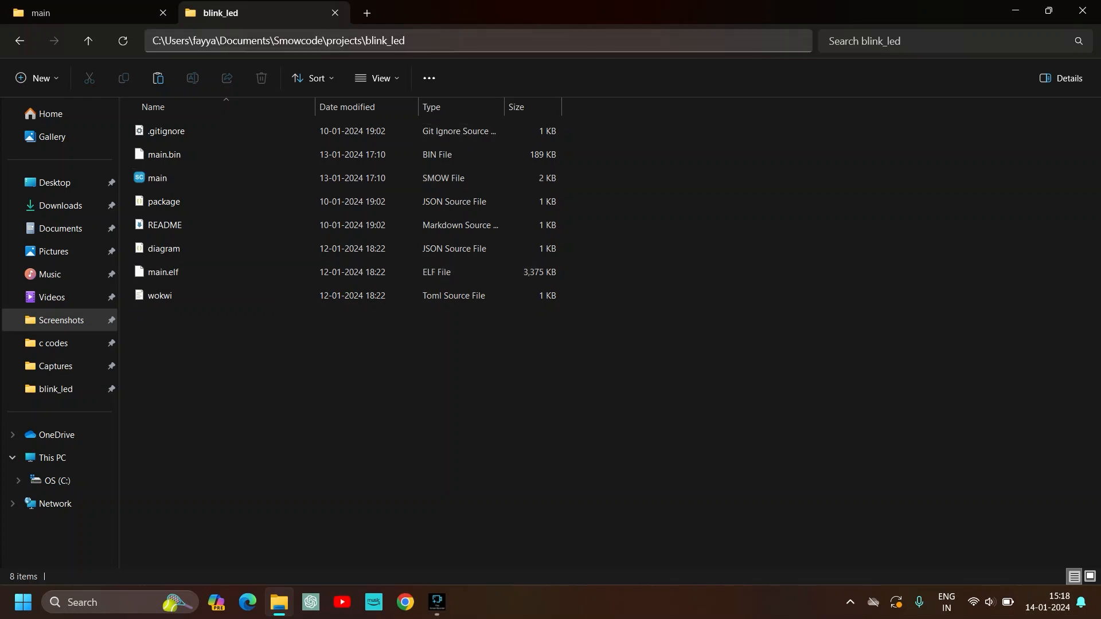
{"action": "left_click", "coordinate": [478, 40]}
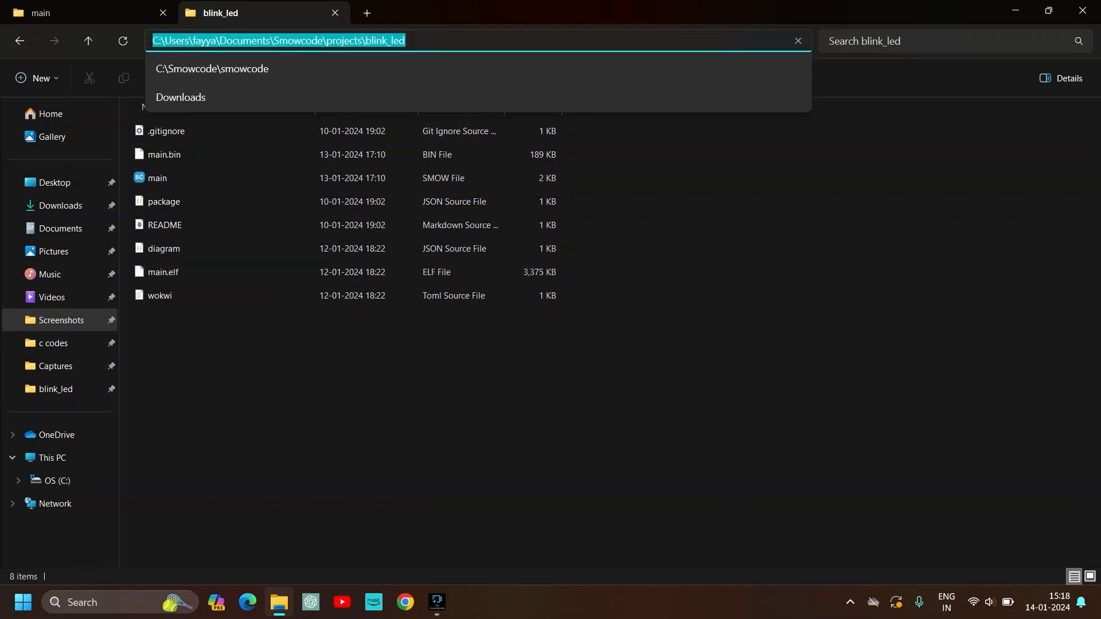
{"action": "type", "text": "c"}
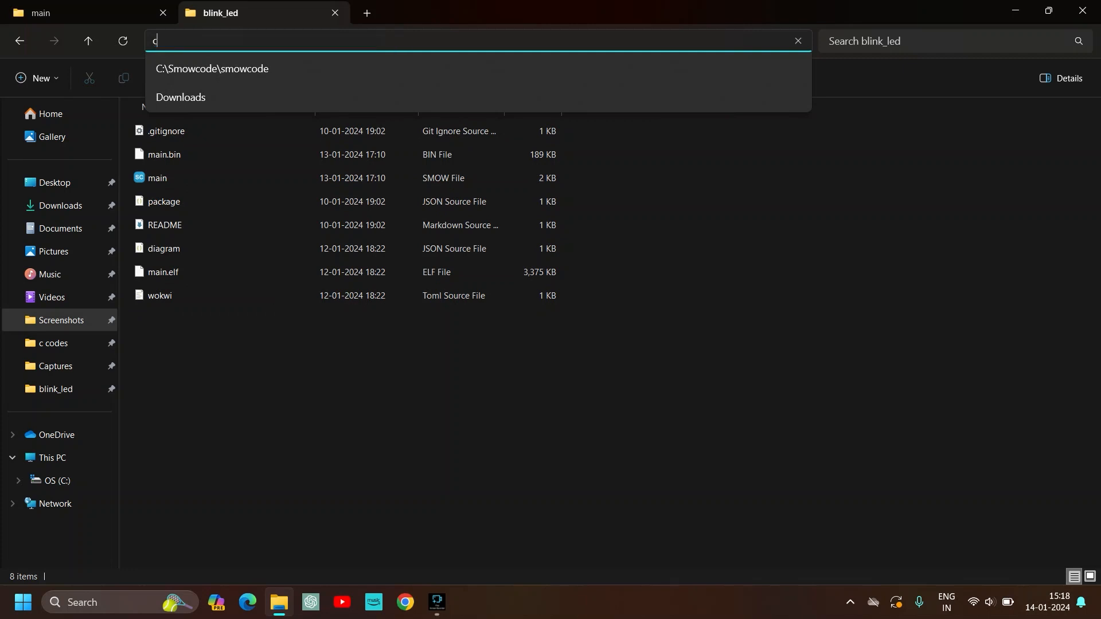
{"action": "type", "text": "md"}
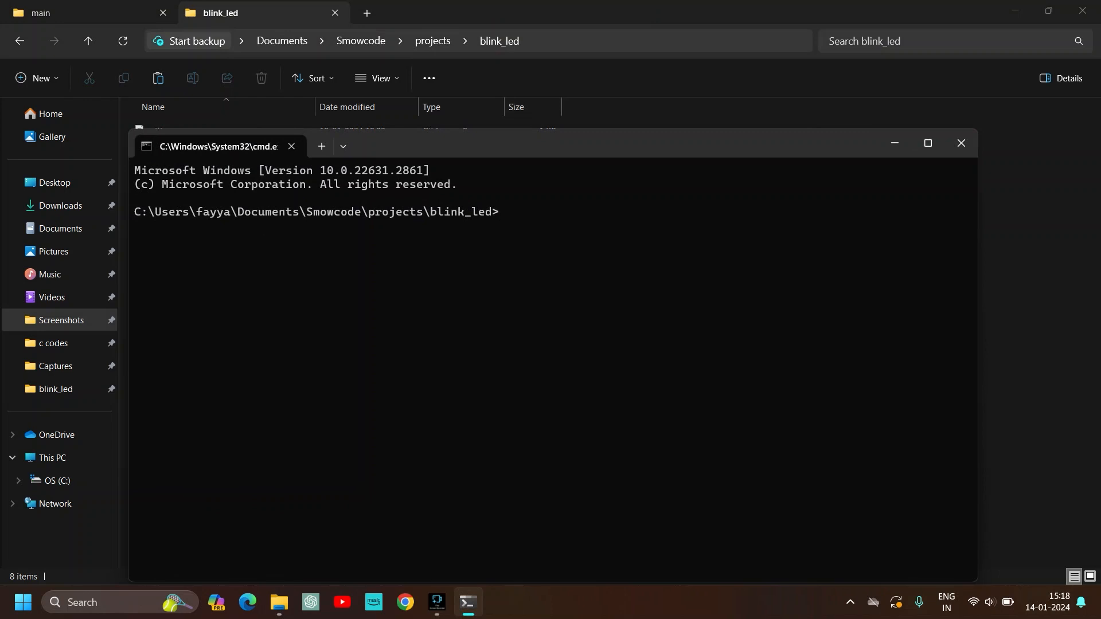
Step: Reposition the Command Prompt window and run 'code .' to open blink_led in VS Code
{"action": "left_click_drag", "start_coordinate": [218, 147], "coordinate": [190, 83]}
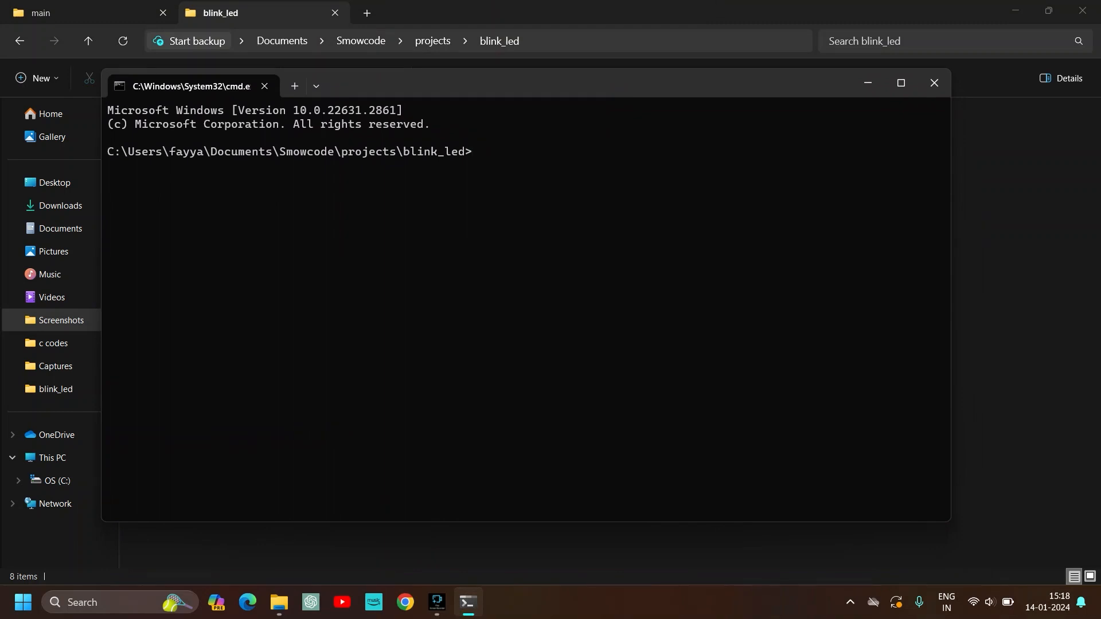
{"action": "type", "text": "code"}
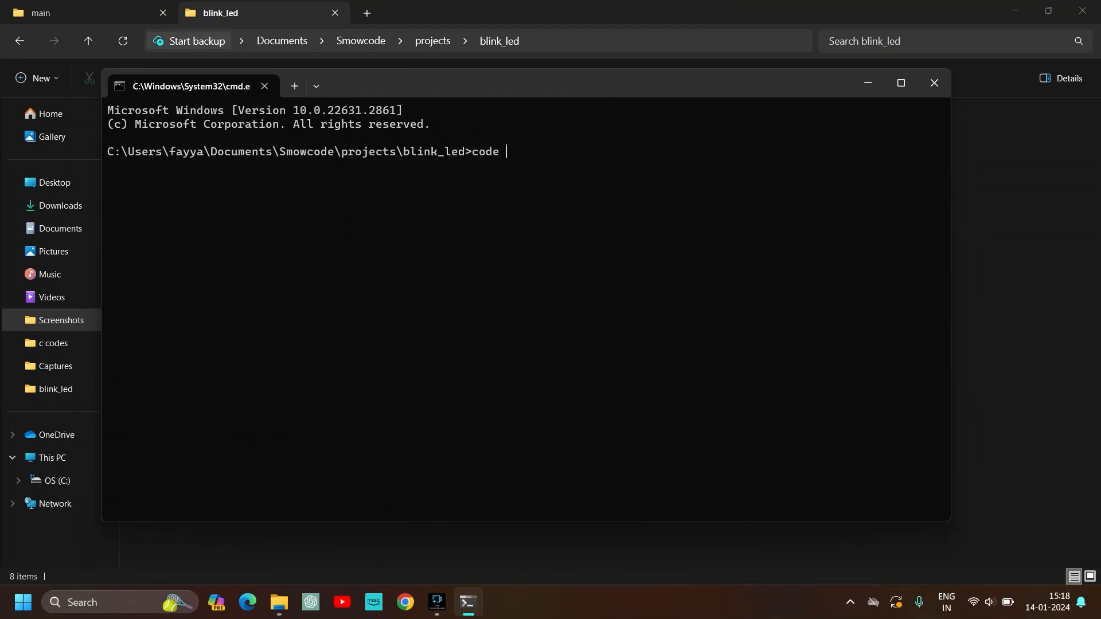
{"action": "type", "text": "."}
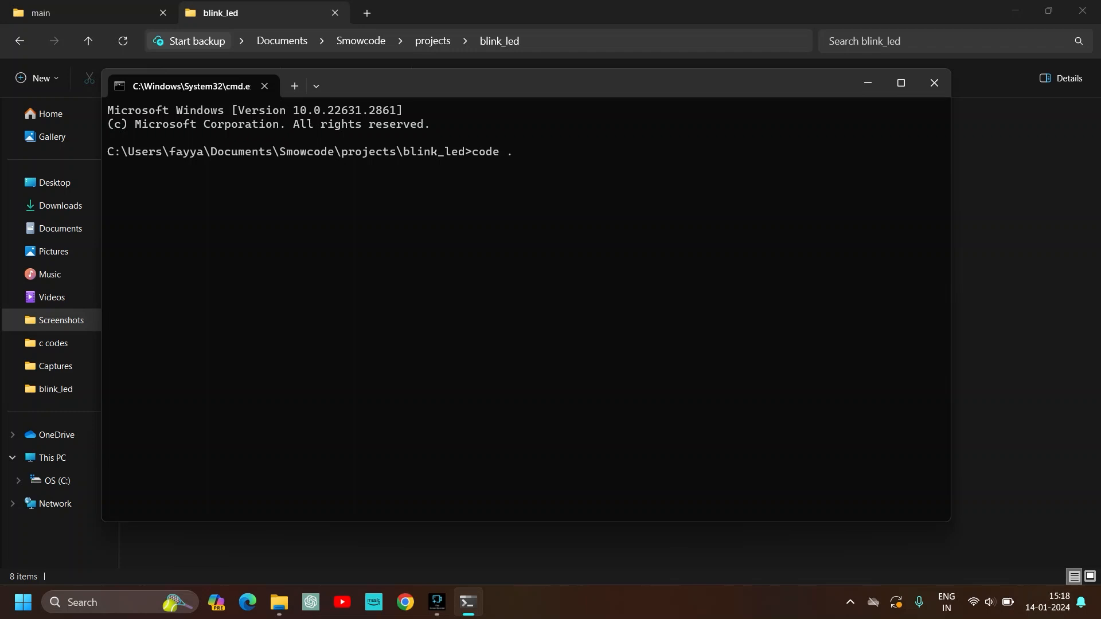
{"action": "key", "text": "enter"}
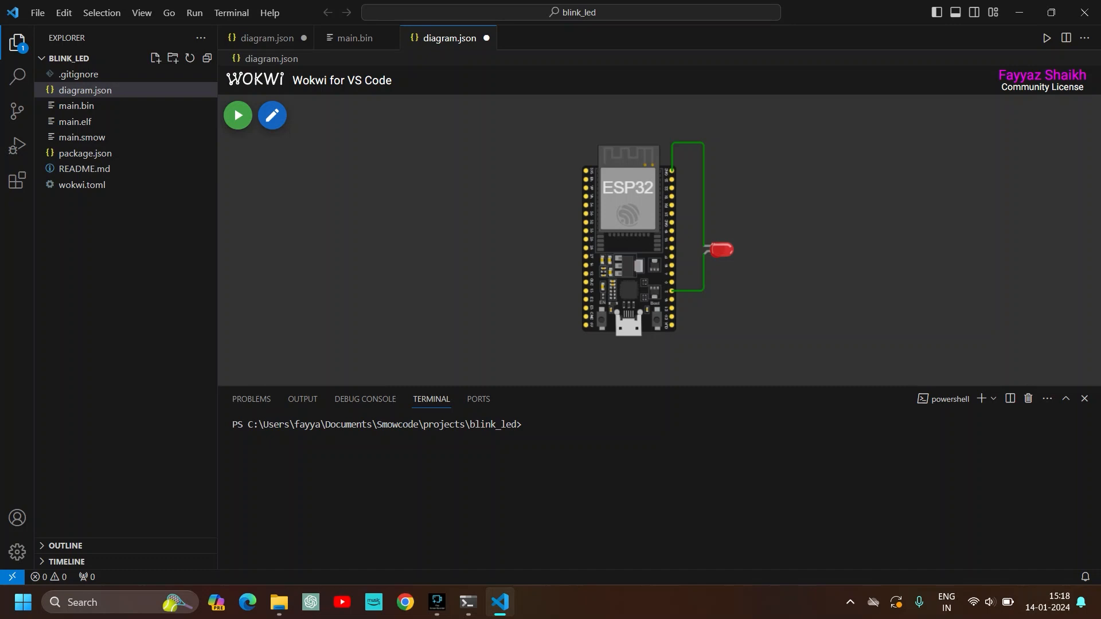
Step: Search extensions for 'wokwi', view Wokwi Simulator details, and answer the unsaved diagram.json prompt
{"action": "left_click", "coordinate": [16, 179]}
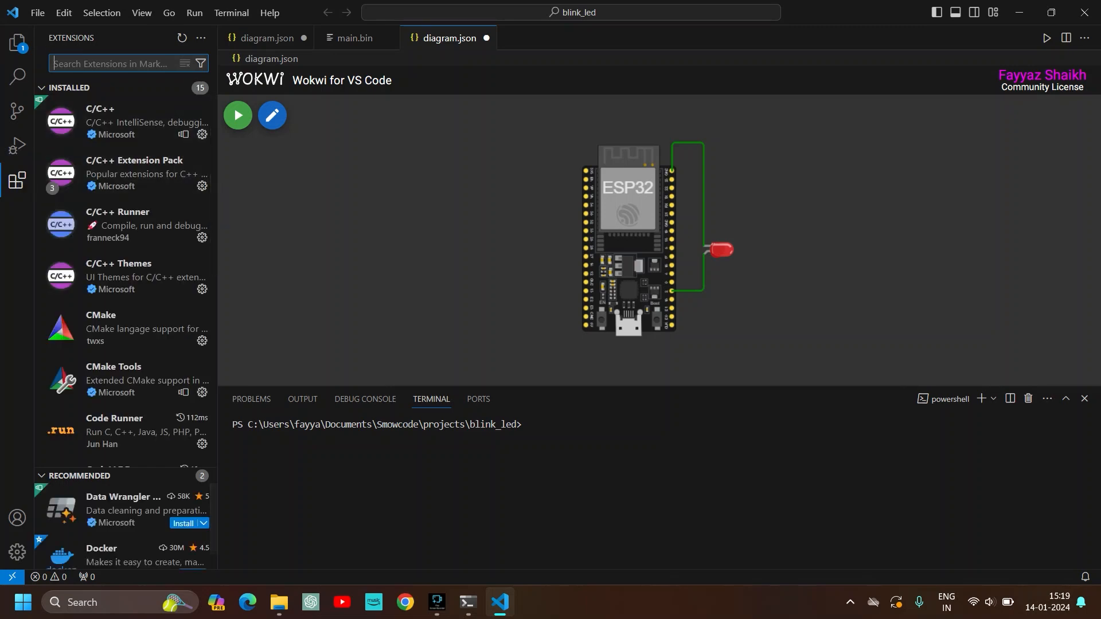
{"action": "type", "text": "wokwi"}
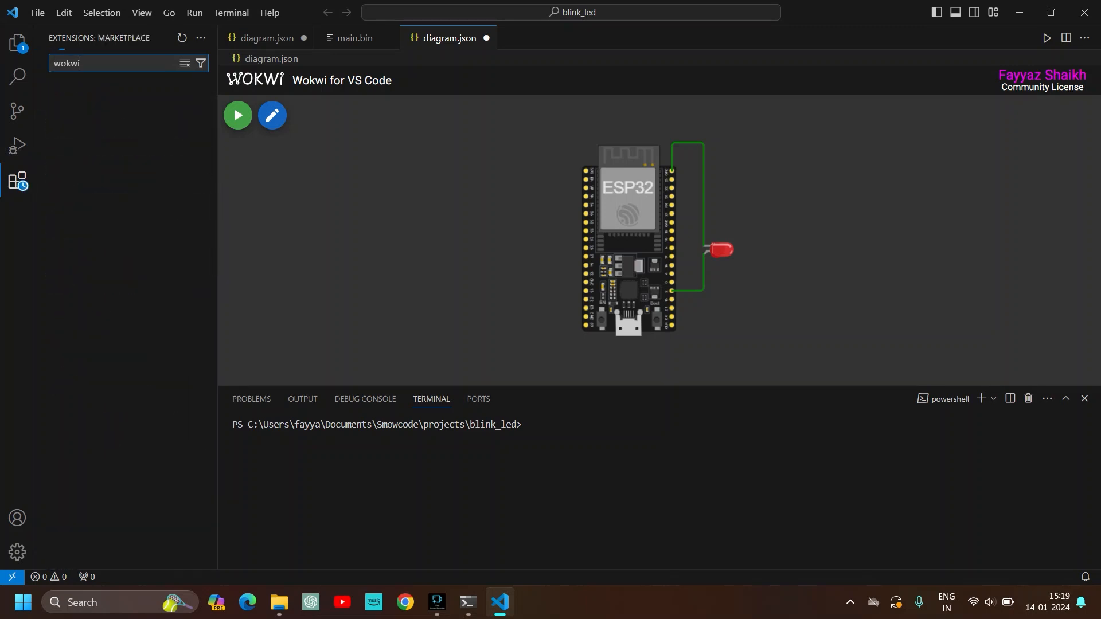
{"action": "left_click", "coordinate": [126, 105]}
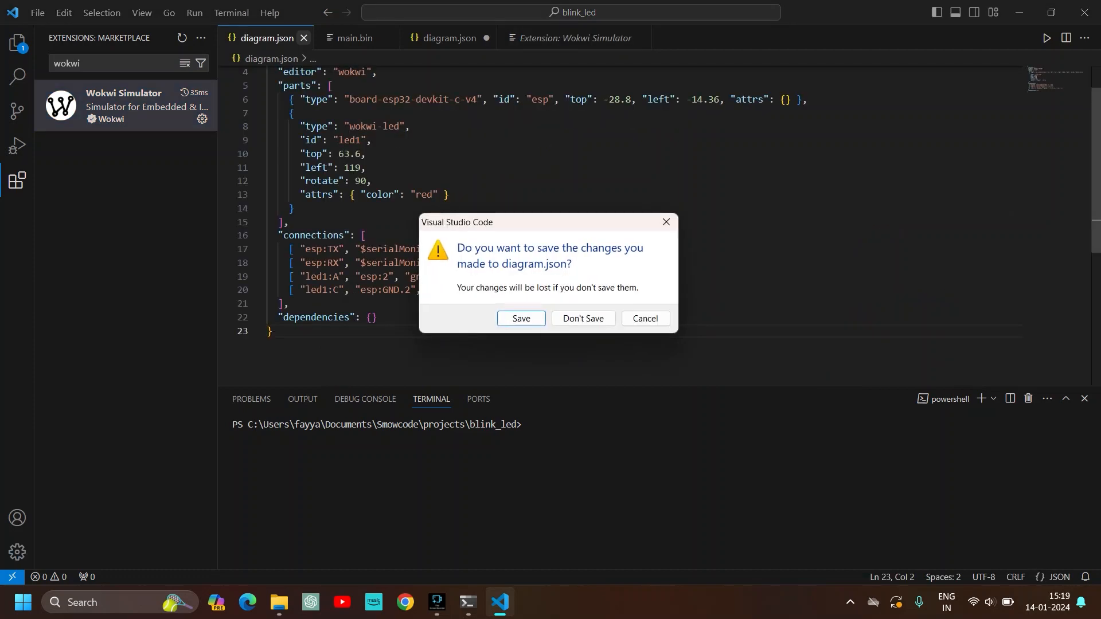
{"action": "left_click", "coordinate": [582, 318]}
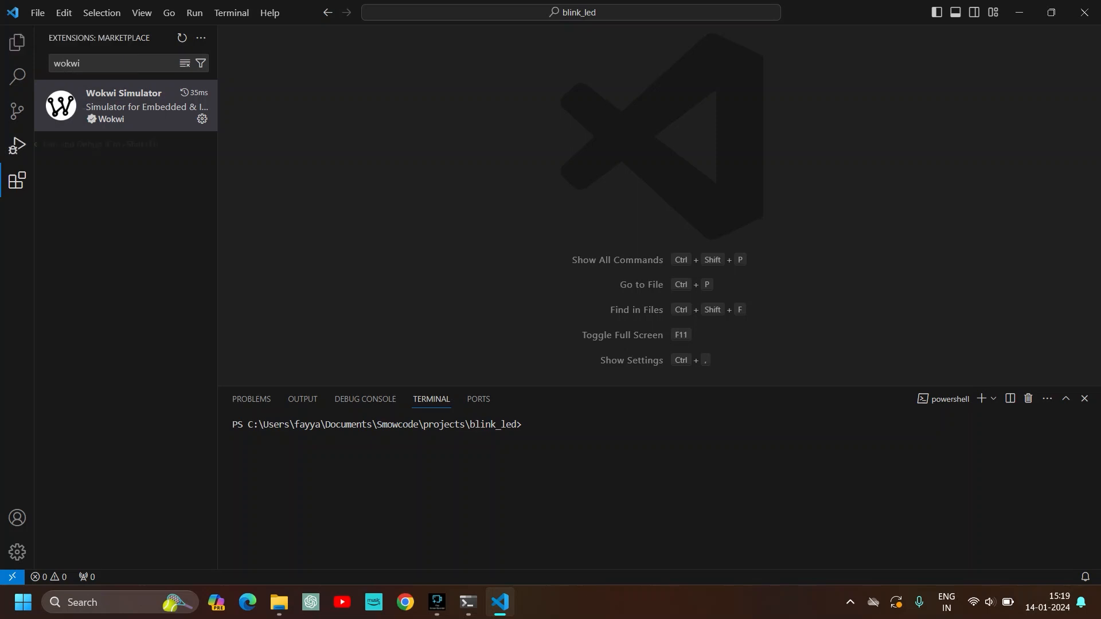
Step: Reopen diagram.json from the Explorer showing the ESP32 board, then launch Google Chrome
{"action": "left_click", "coordinate": [16, 42]}
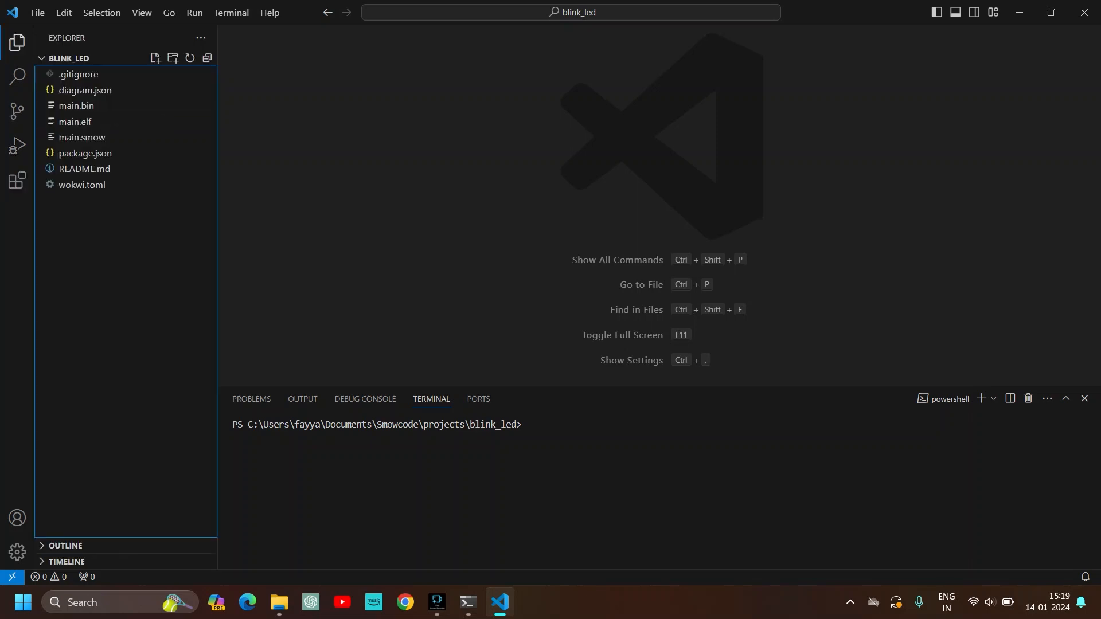
{"action": "left_click", "coordinate": [85, 90]}
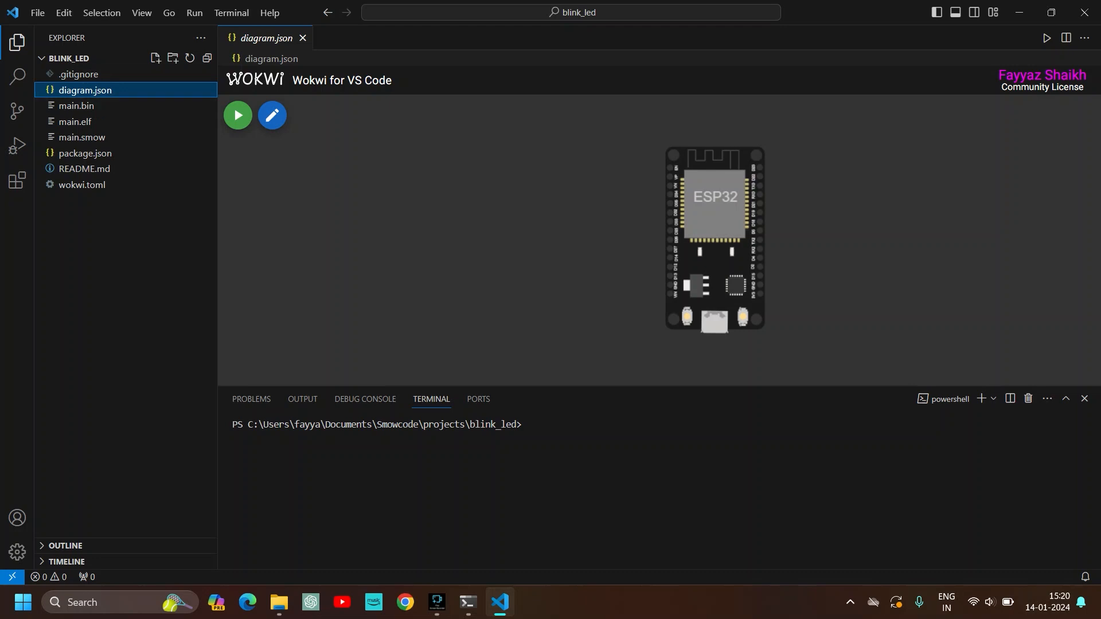
{"action": "left_click", "coordinate": [402, 602]}
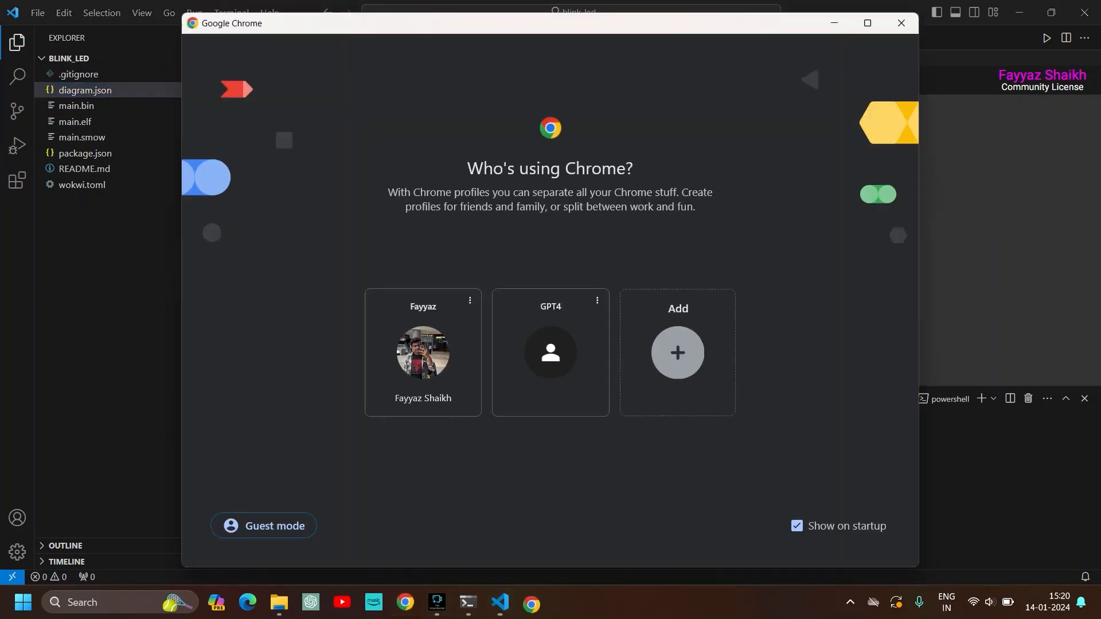
Step: Pick the first Chrome profile, go to Wokwi, and start an ESP32 starter template project
{"action": "left_click", "coordinate": [422, 352]}
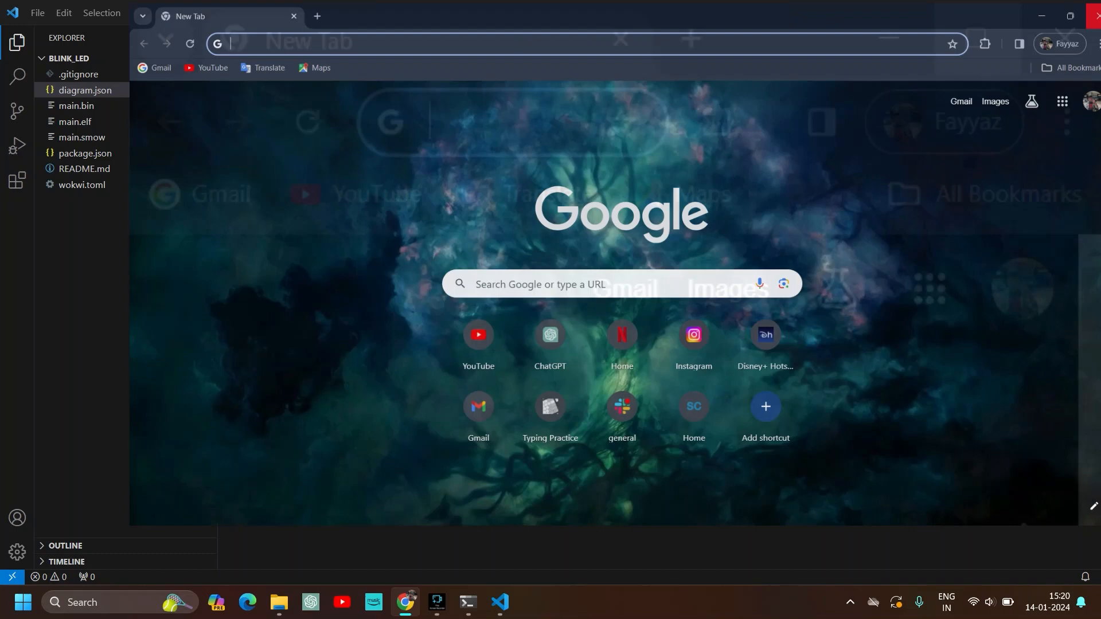
{"action": "type", "text": "wokwi"}
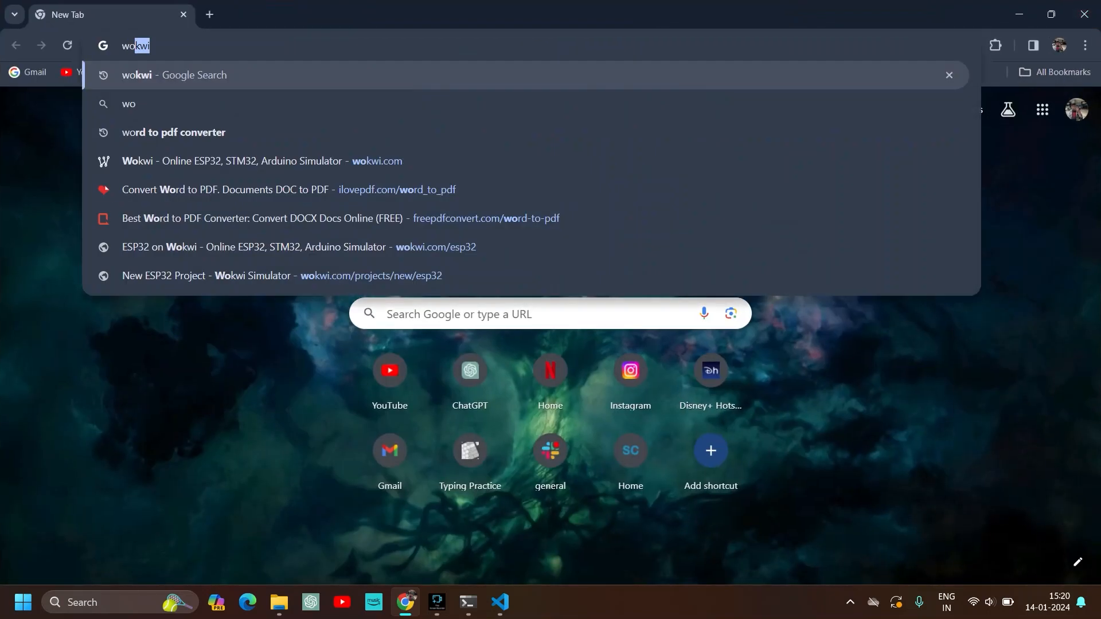
{"action": "key", "text": "Enter"}
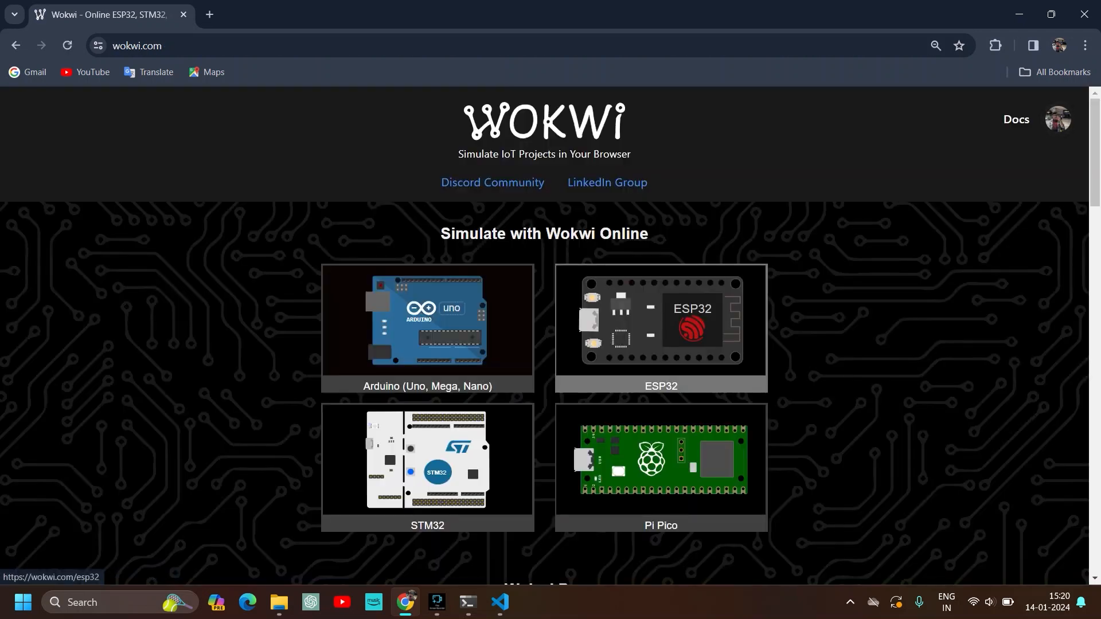
{"action": "mouse_move", "coordinate": [660, 326]}
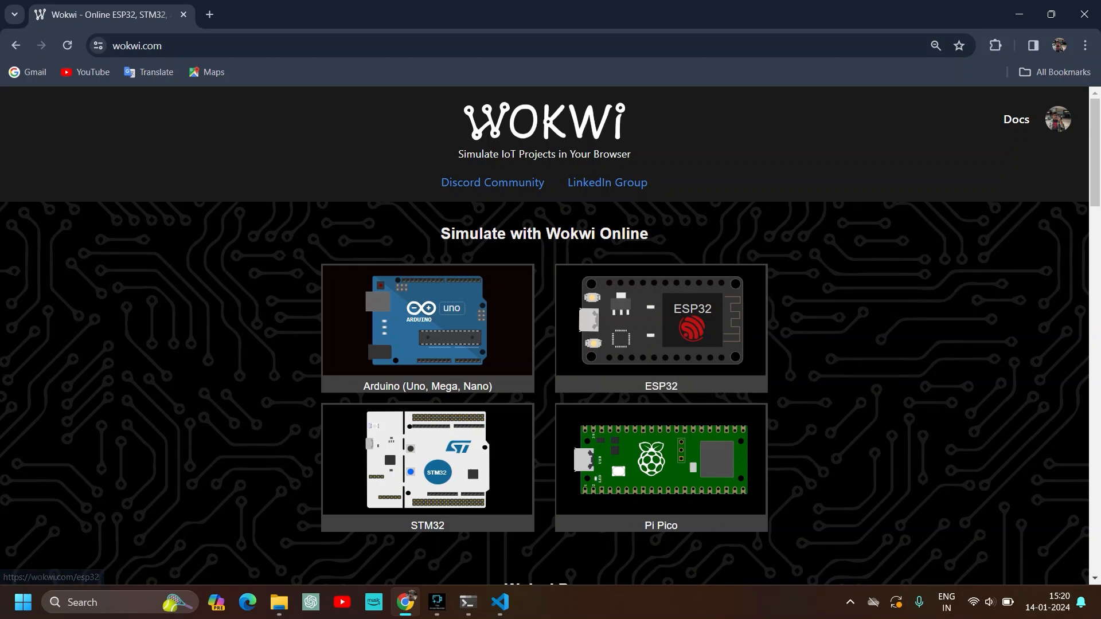
{"action": "left_click", "coordinate": [660, 321]}
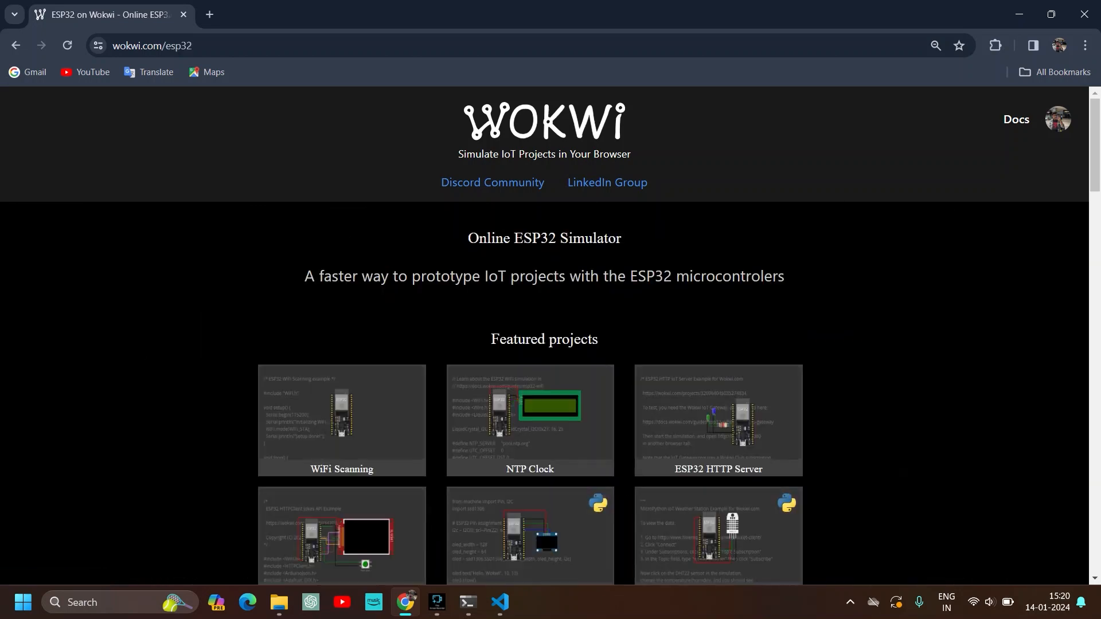
{"action": "mouse_move", "coordinate": [717, 420]}
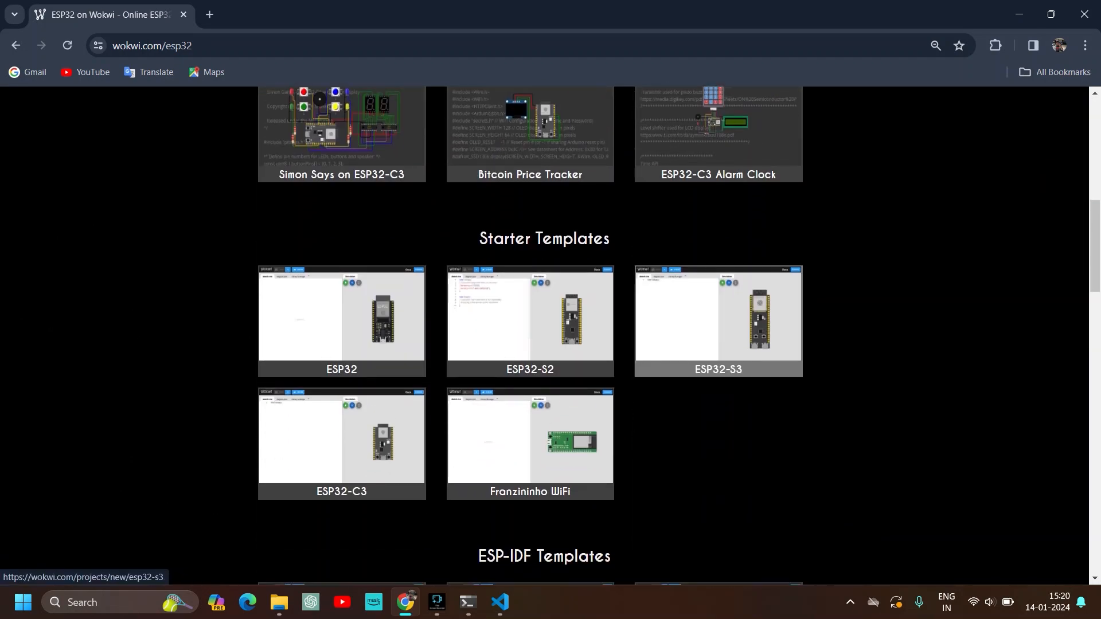
{"action": "scroll", "scroll_direction": "down", "scroll_amount": 3}
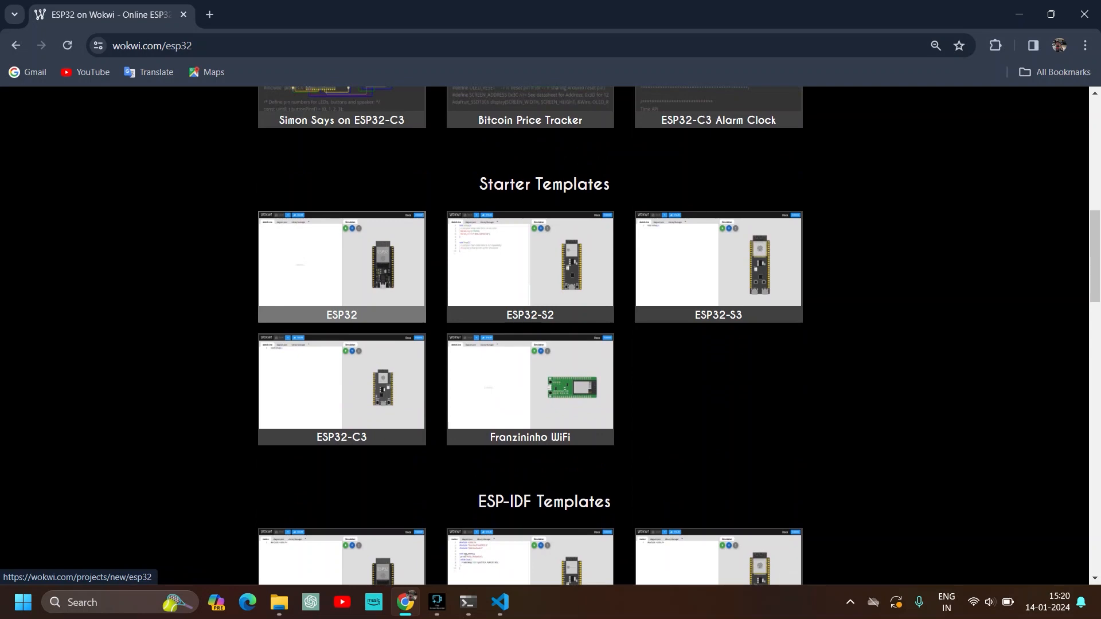
{"action": "scroll", "scroll_direction": "down", "scroll_amount": 3}
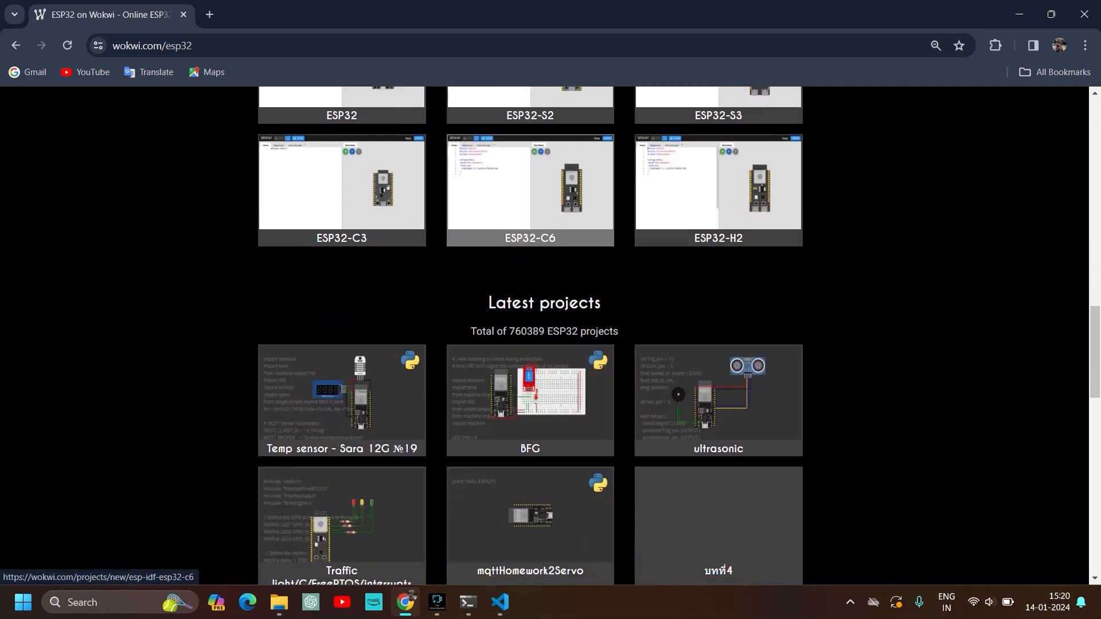
{"action": "scroll", "scroll_direction": "down", "scroll_amount": 3}
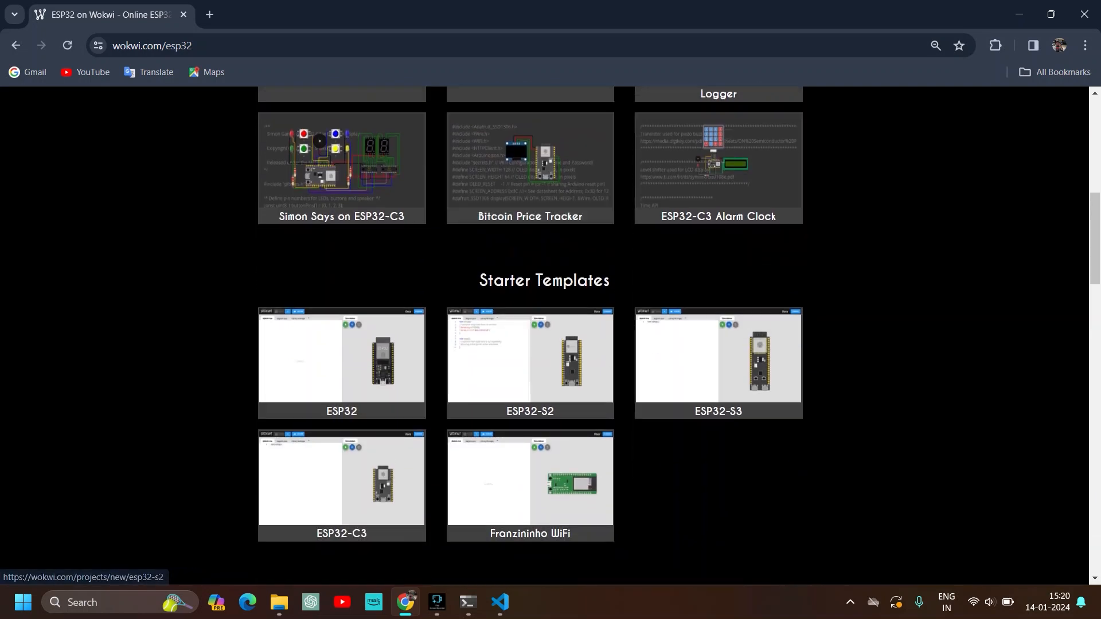
{"action": "left_click", "coordinate": [341, 360]}
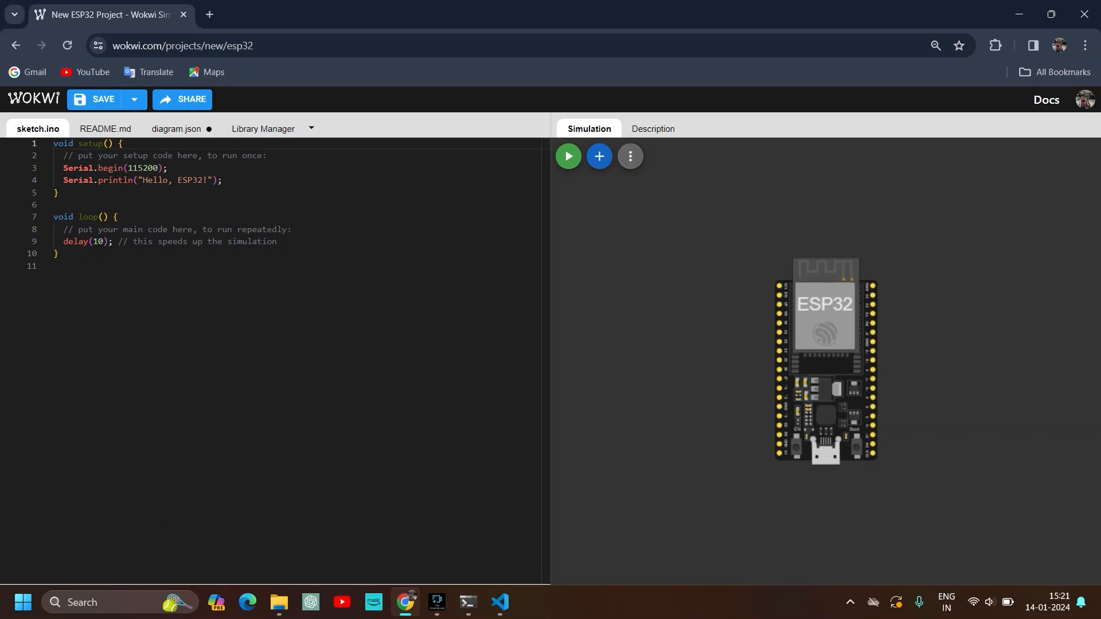
{"action": "mouse_move", "coordinate": [598, 156]}
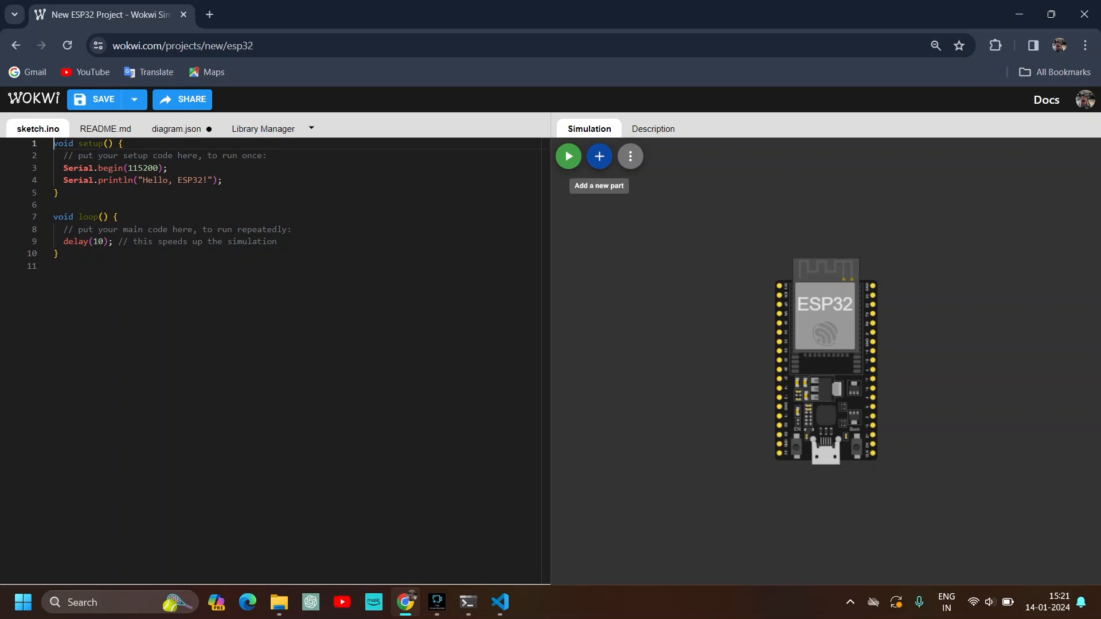
Step: Add an LED part to the ESP32 circuit and switch to the diagram.json view
{"action": "left_click", "coordinate": [598, 156]}
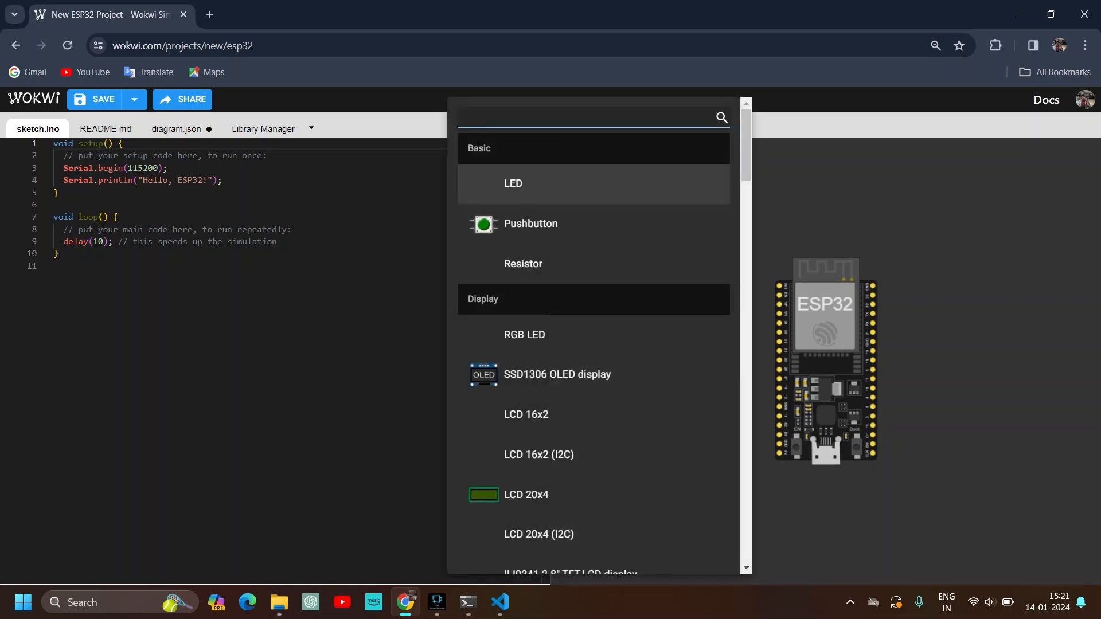
{"action": "left_click", "coordinate": [512, 184]}
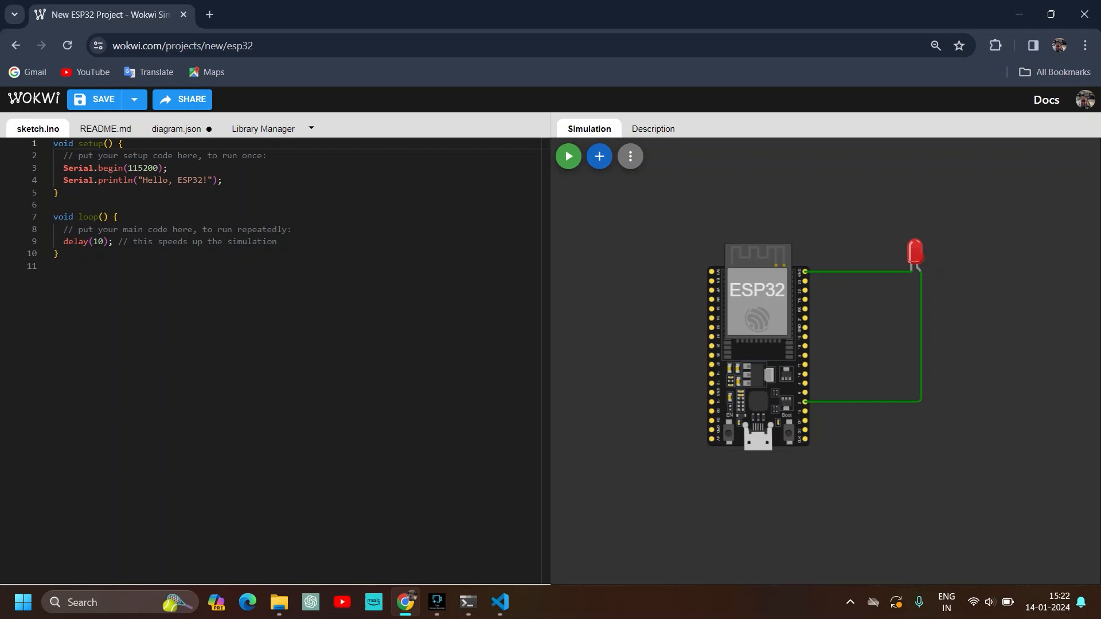
{"action": "left_click", "coordinate": [179, 128]}
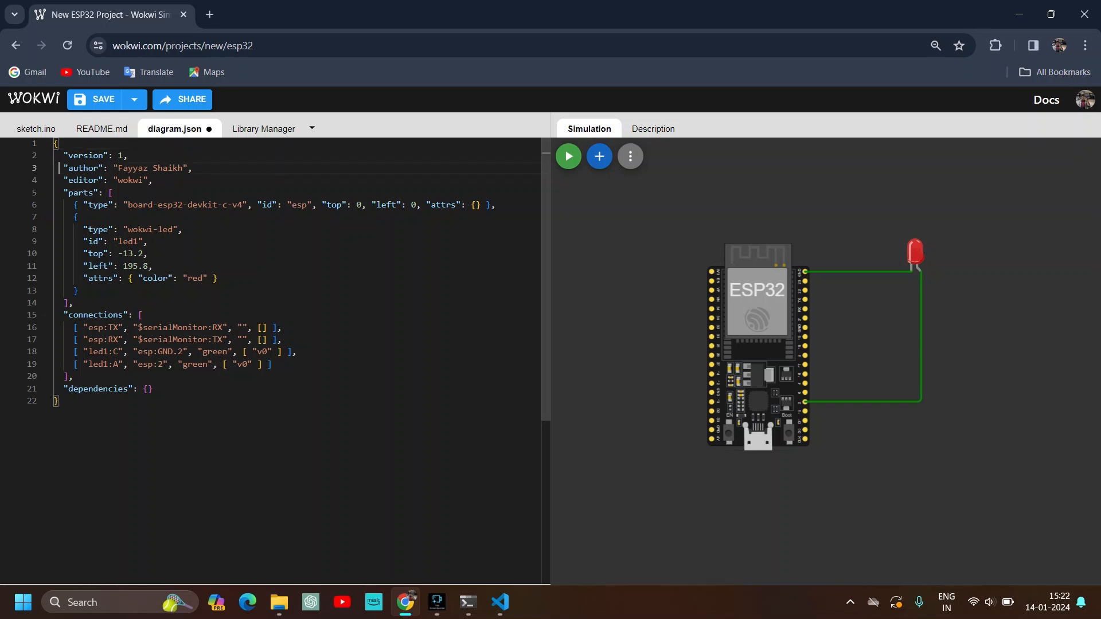
Step: Select all of Wokwi's diagram.json text for copying
{"action": "key", "text": "ctrl+a"}
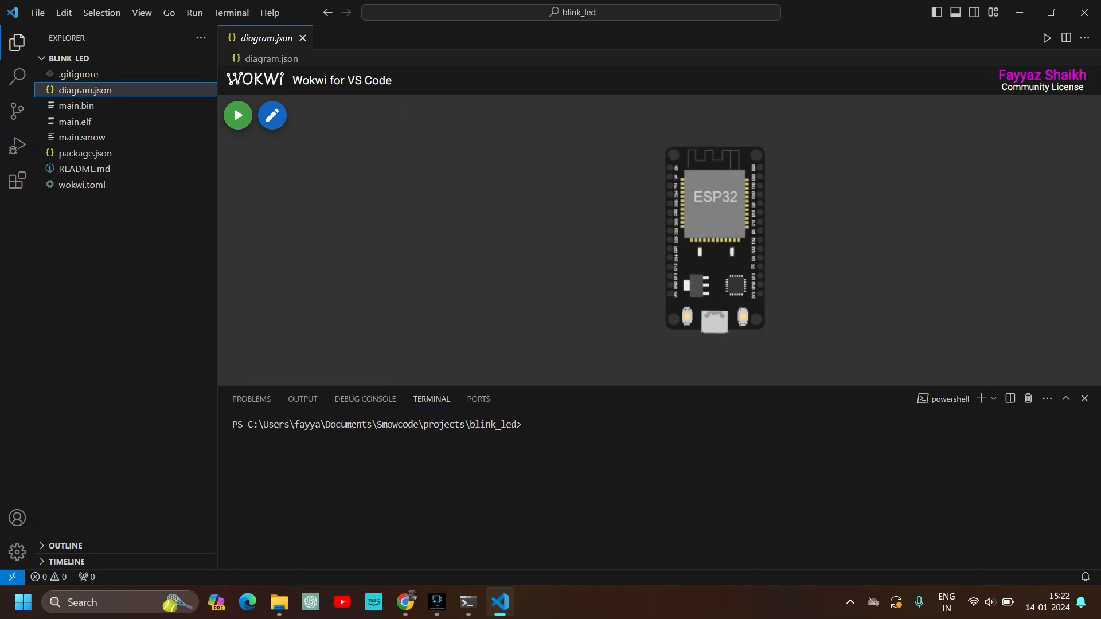
Step: Open diagram.json in the Text Editor and select all its contents for replacing
{"action": "right_click", "coordinate": [85, 90]}
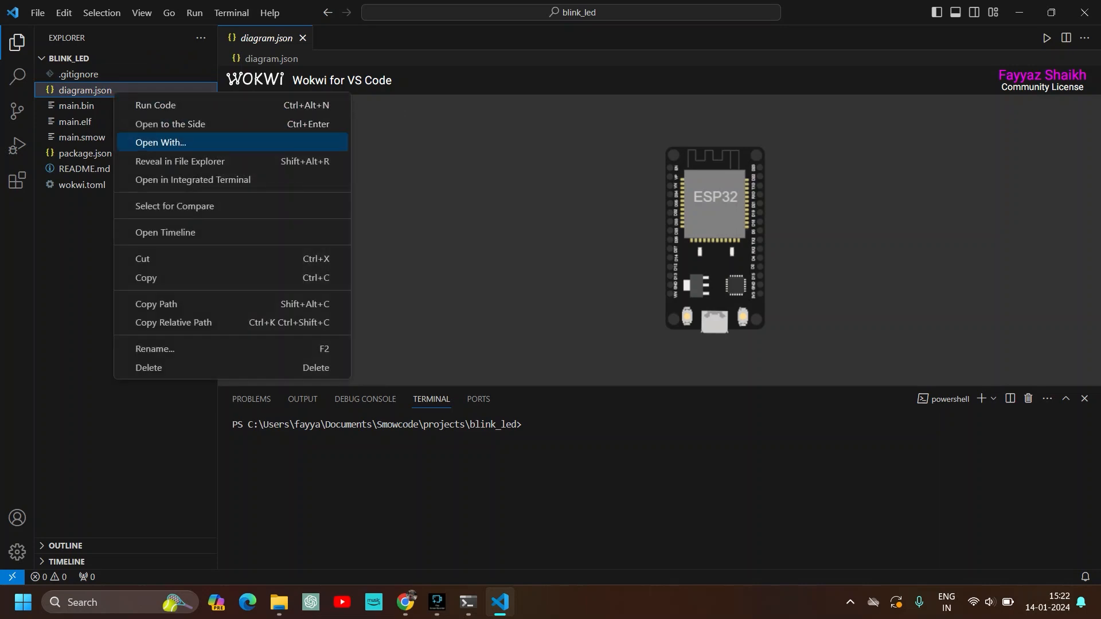
{"action": "left_click", "coordinate": [160, 143]}
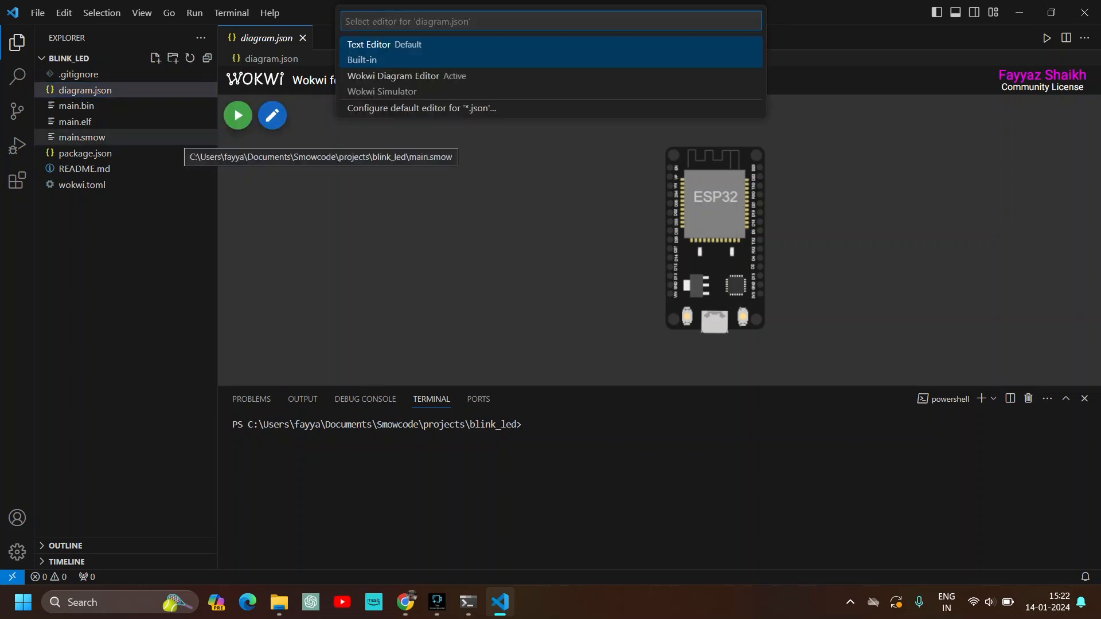
{"action": "left_click", "coordinate": [368, 45]}
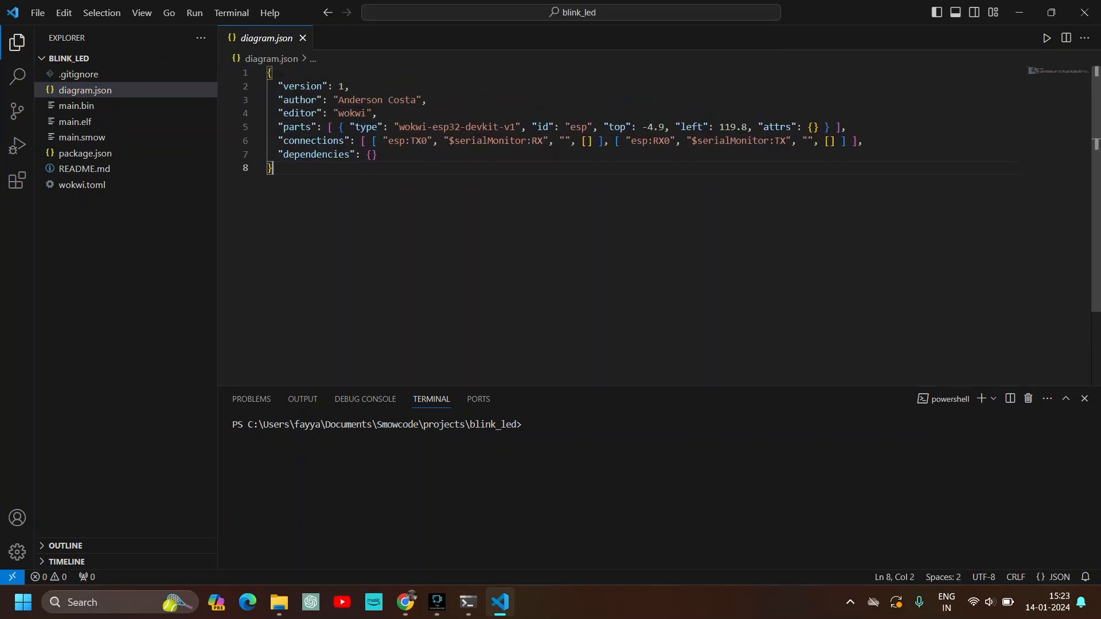
{"action": "key", "text": "ctrl+a"}
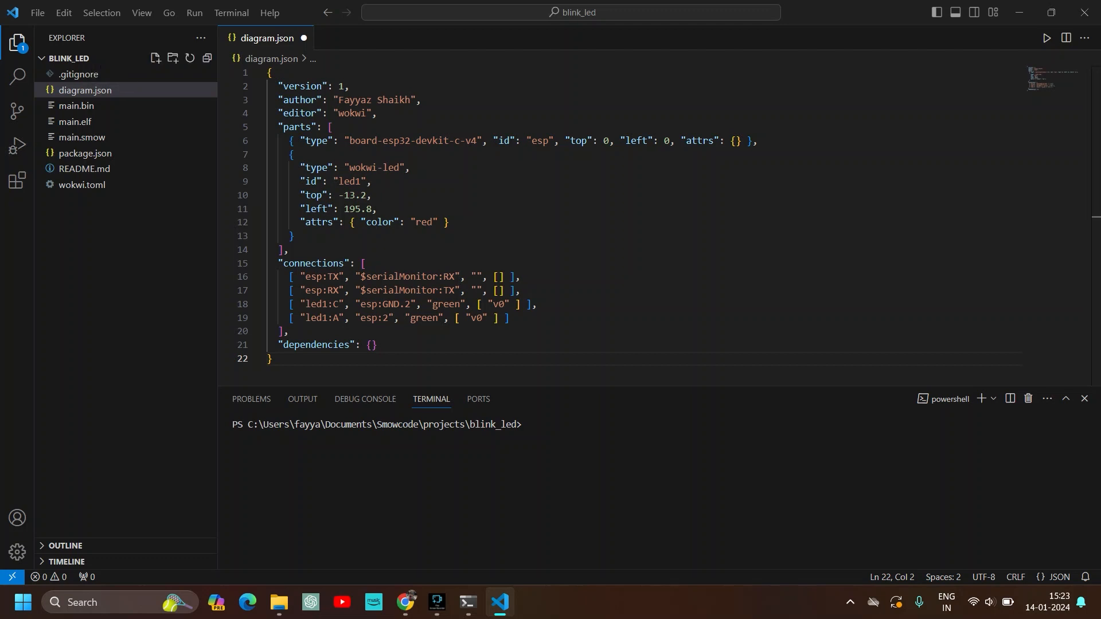
{"action": "mouse_move", "coordinate": [16, 75]}
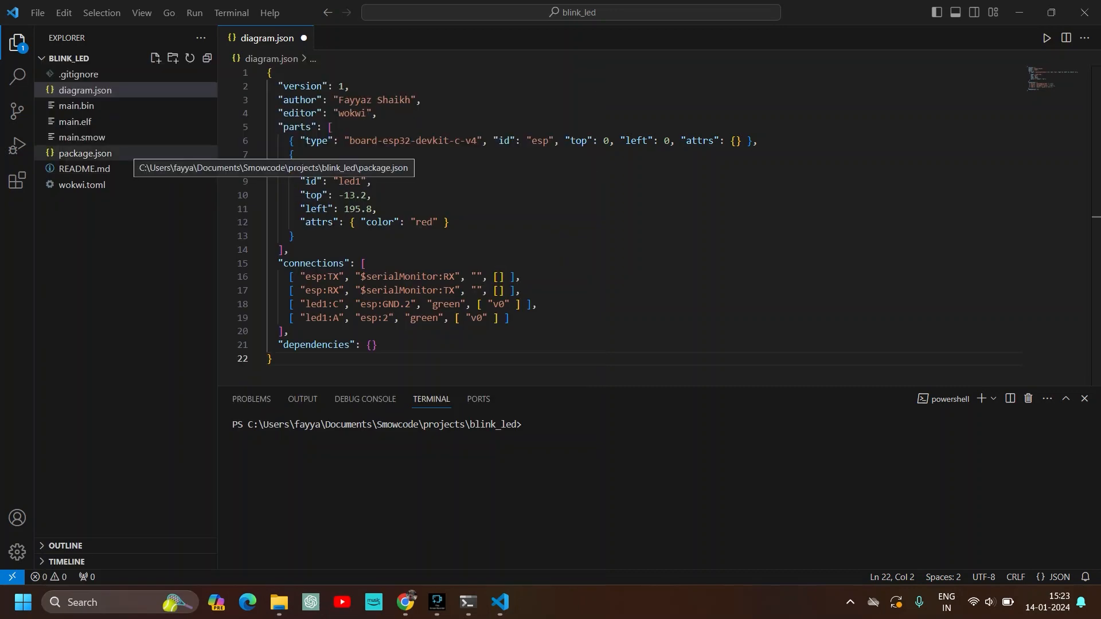
Step: Switch to SmowCode and open blink_led from the Projects list
{"action": "left_click", "coordinate": [531, 607]}
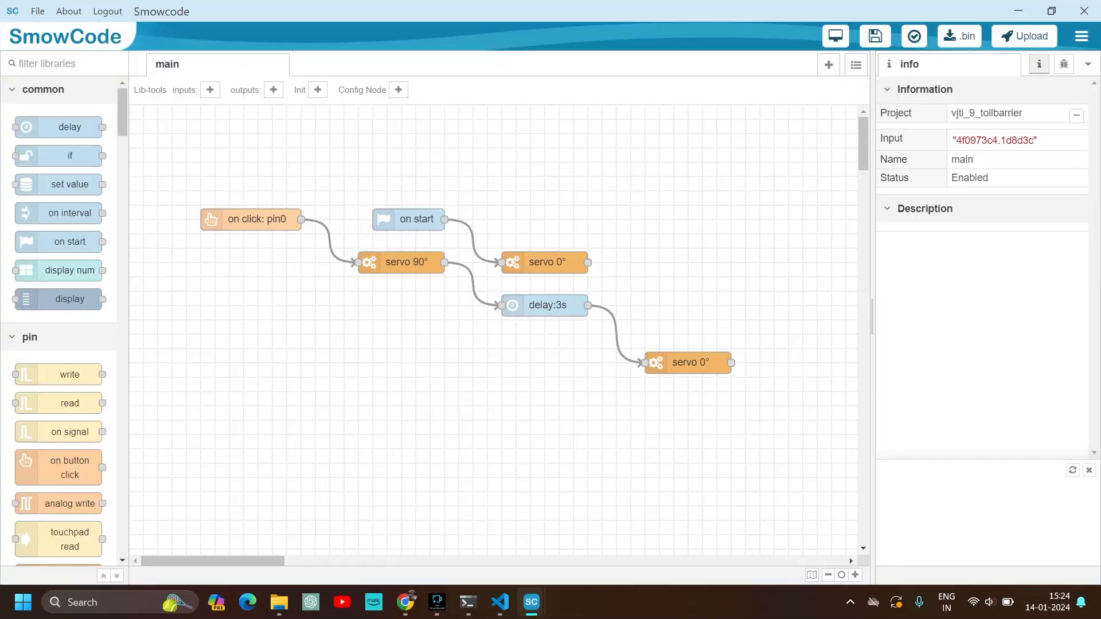
{"action": "left_click", "coordinate": [1079, 35]}
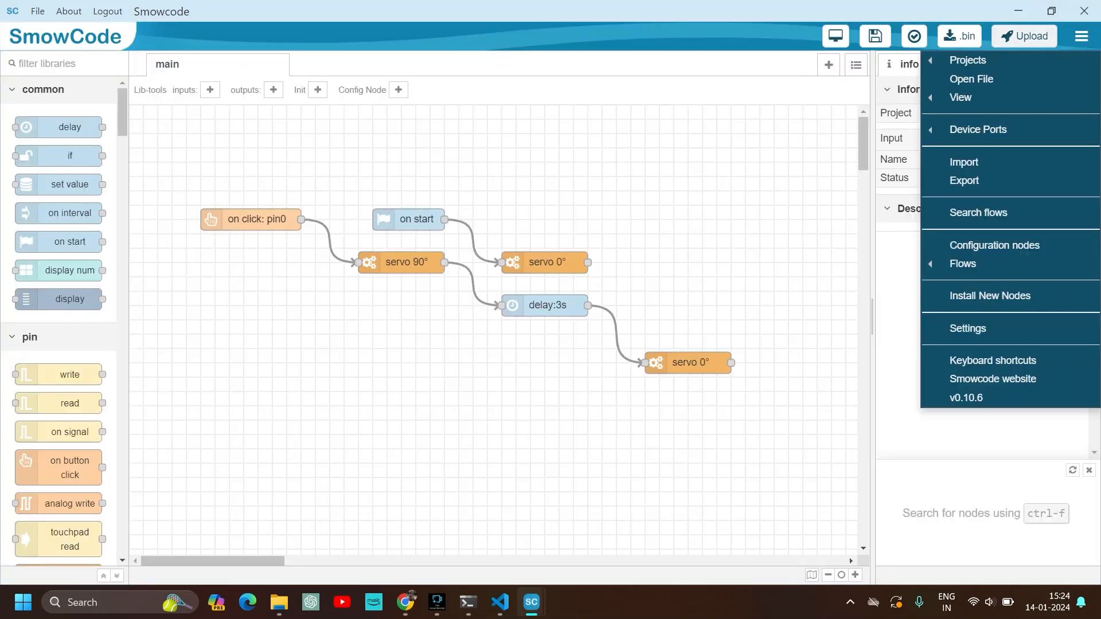
{"action": "left_click", "coordinate": [968, 59]}
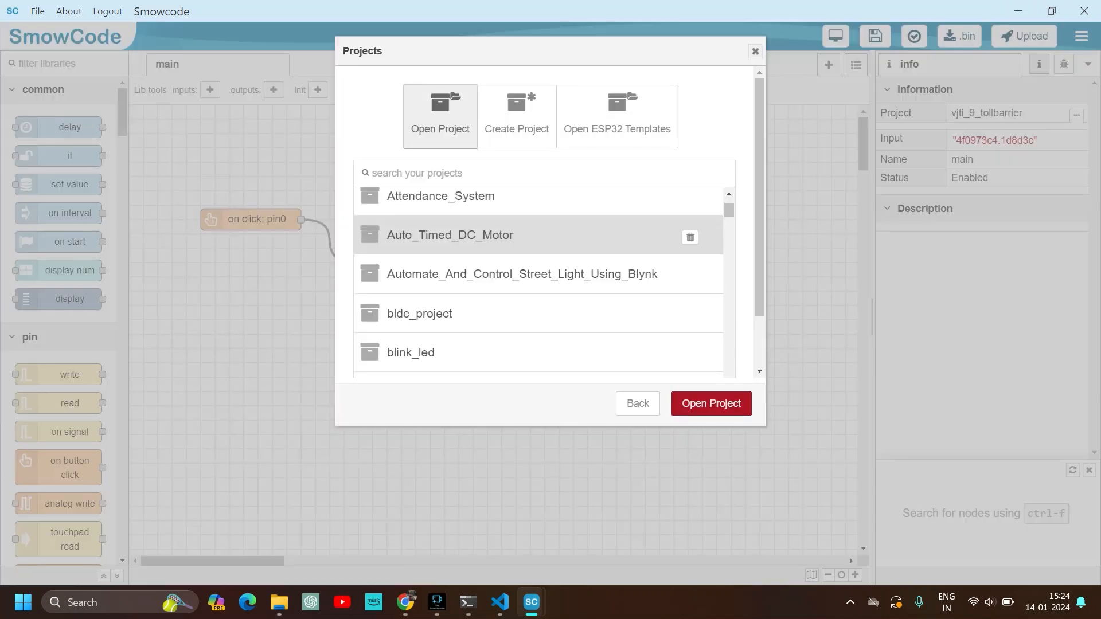
{"action": "scroll", "scroll_direction": "down", "scroll_amount": 3}
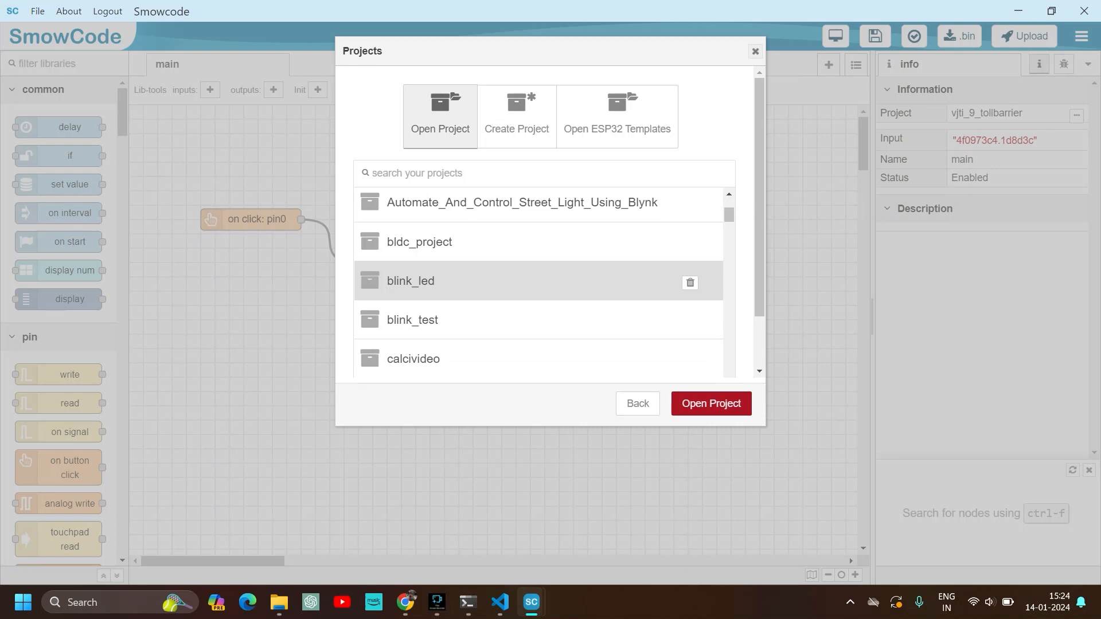
{"action": "left_click", "coordinate": [709, 403]}
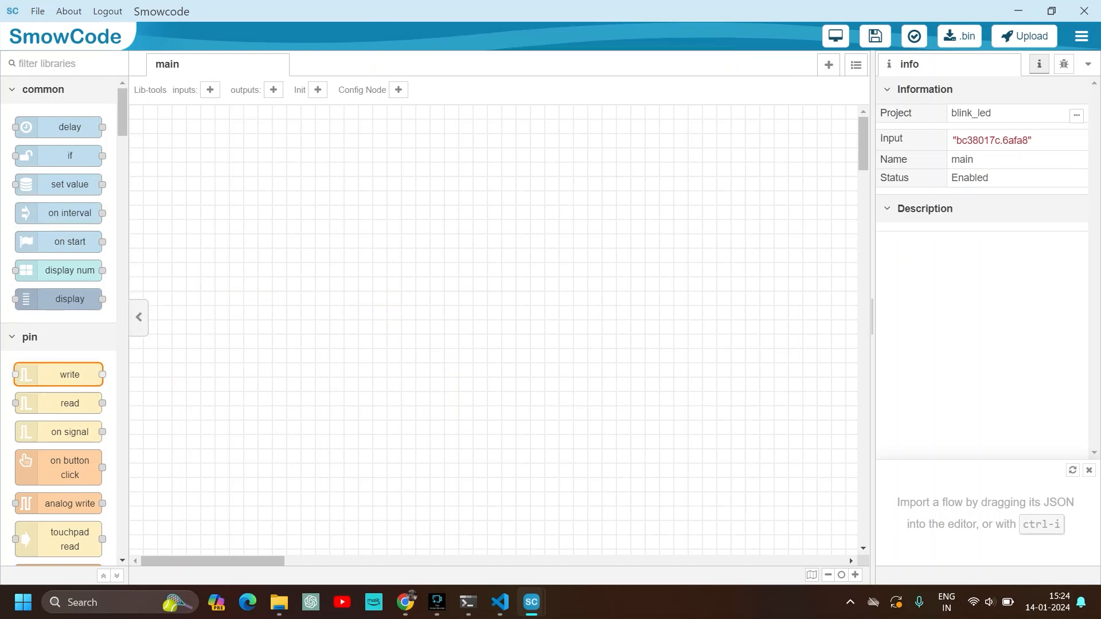
Step: Add a write node set to pin 2, level 1, and place a delay node on the canvas
{"action": "left_click_drag", "start_coordinate": [59, 374], "coordinate": [315, 247]}
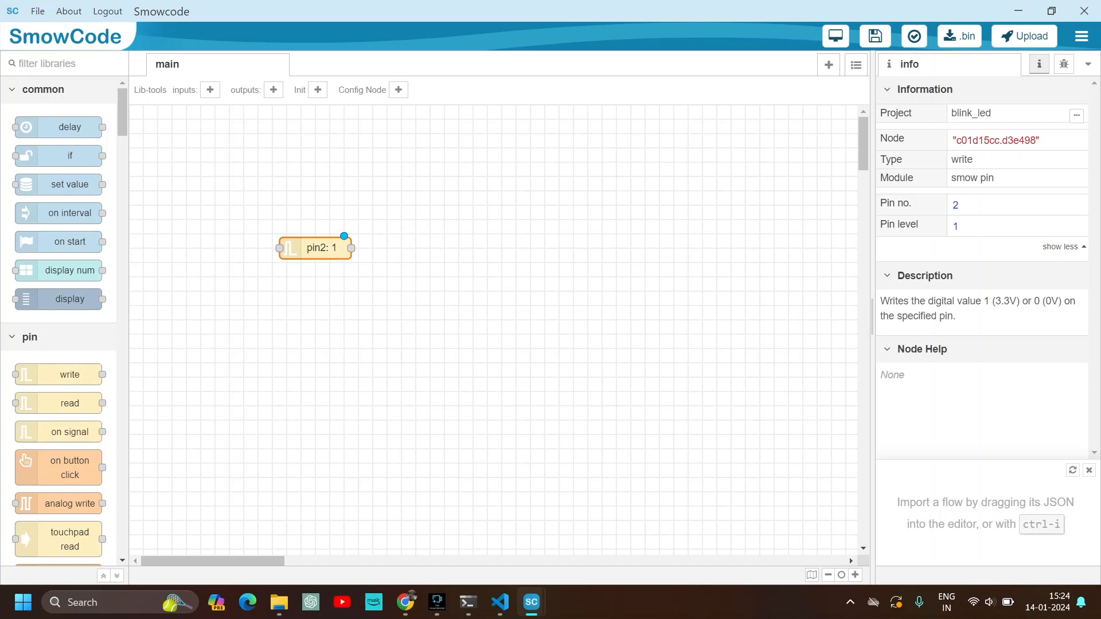
{"action": "double_click", "coordinate": [316, 247]}
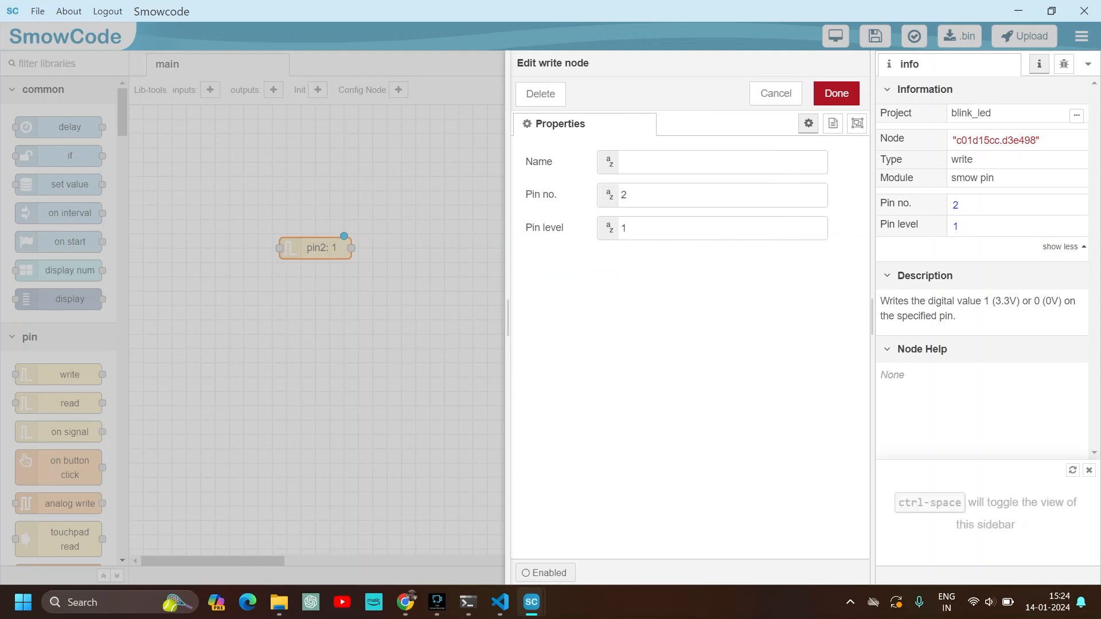
{"action": "left_click", "coordinate": [711, 194]}
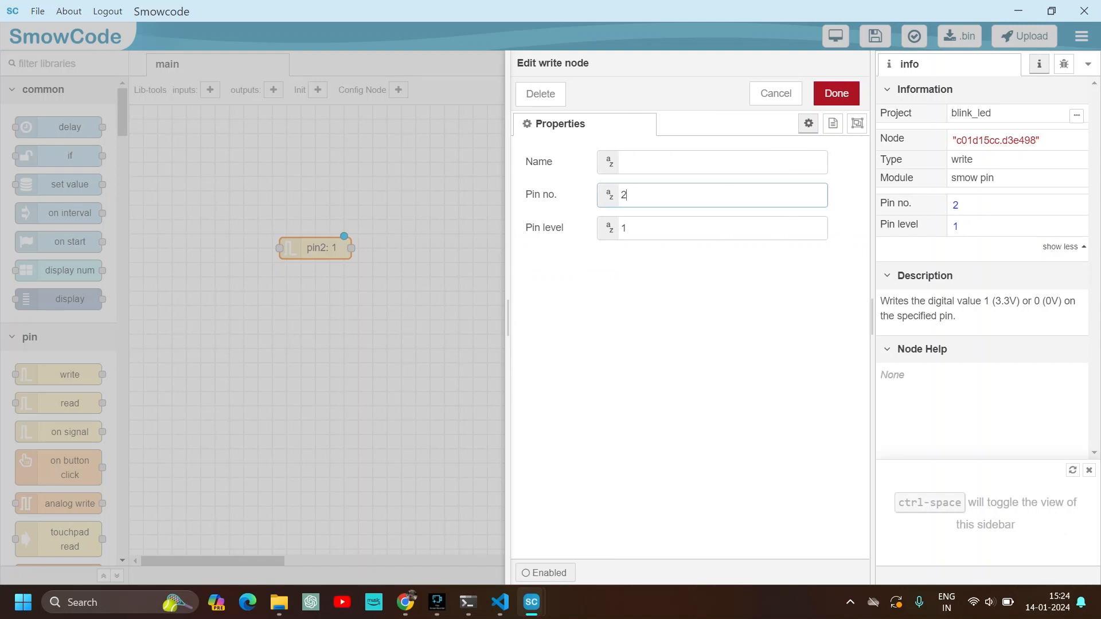
{"action": "left_click", "coordinate": [710, 228]}
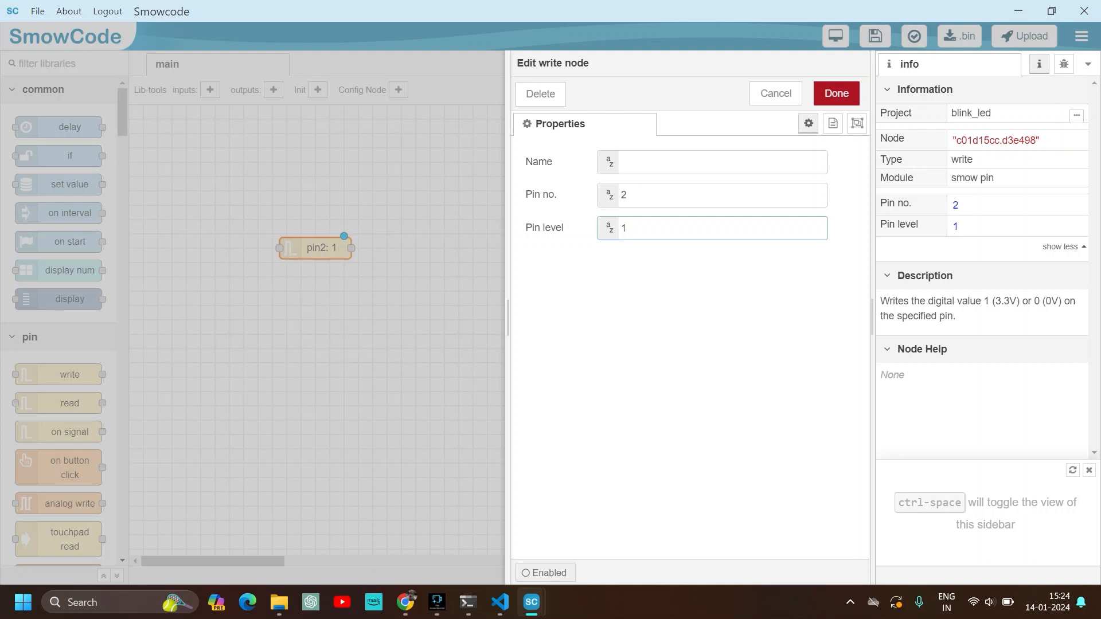
{"action": "left_click", "coordinate": [711, 227]}
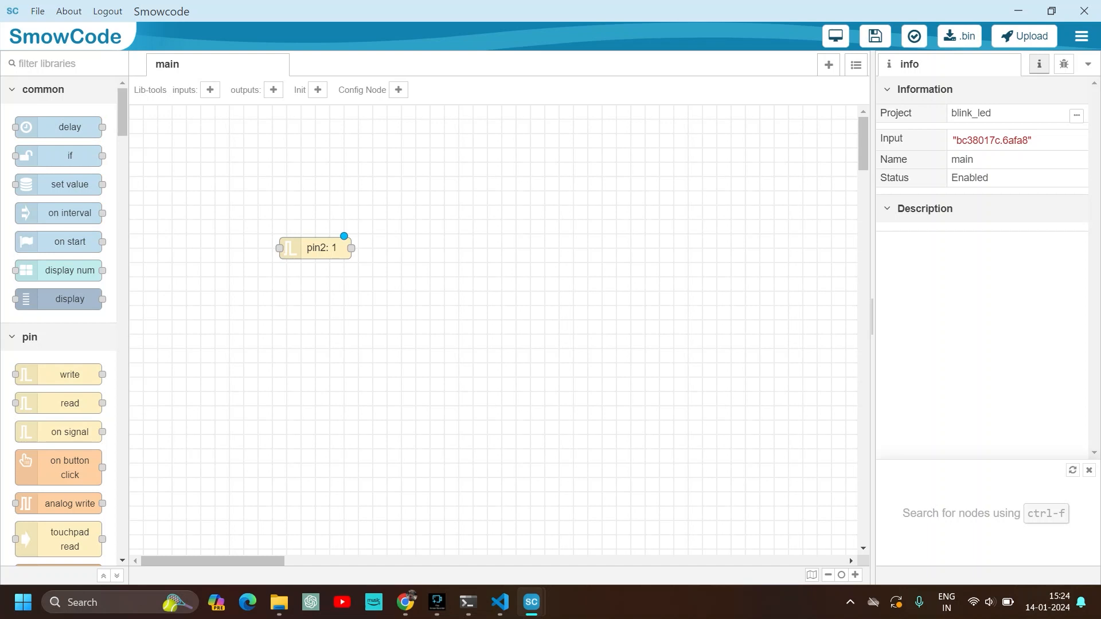
{"action": "left_click_drag", "start_coordinate": [60, 127], "coordinate": [460, 229]}
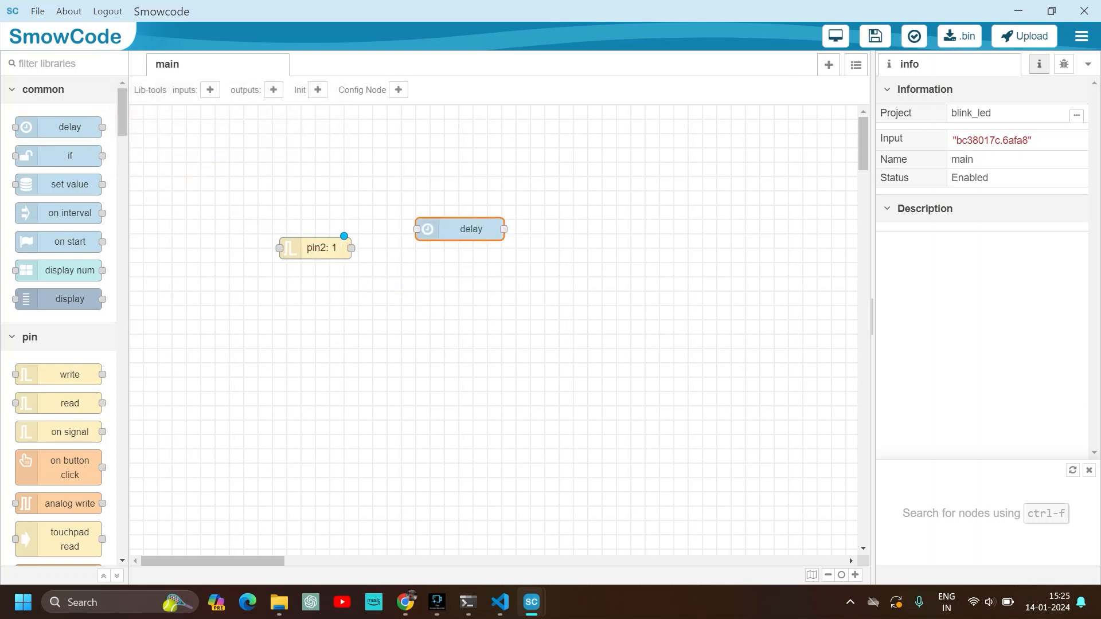
Step: Keep the delay at 1 second and wire it after the pin2: 1 node
{"action": "left_click_drag", "start_coordinate": [460, 229], "coordinate": [444, 262]}
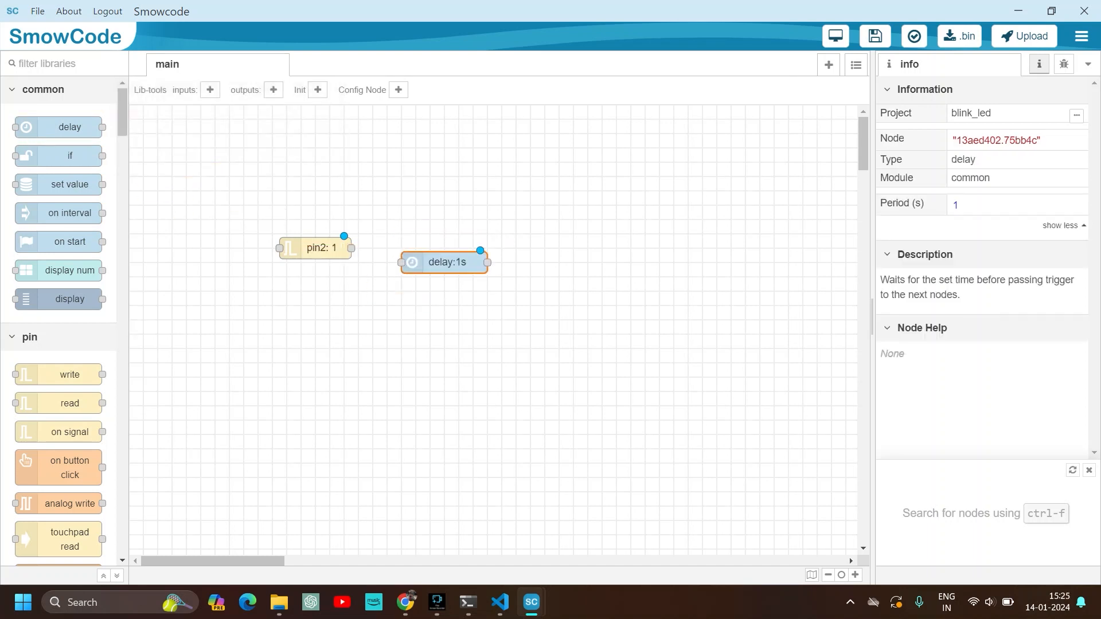
{"action": "double_click", "coordinate": [443, 262]}
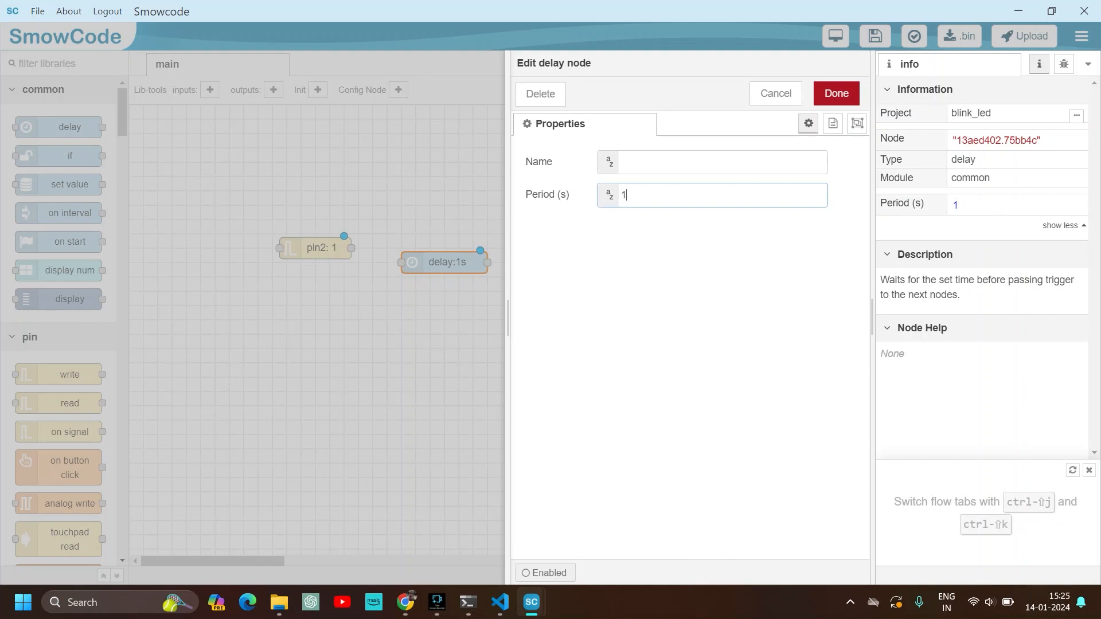
{"action": "left_click", "coordinate": [835, 94]}
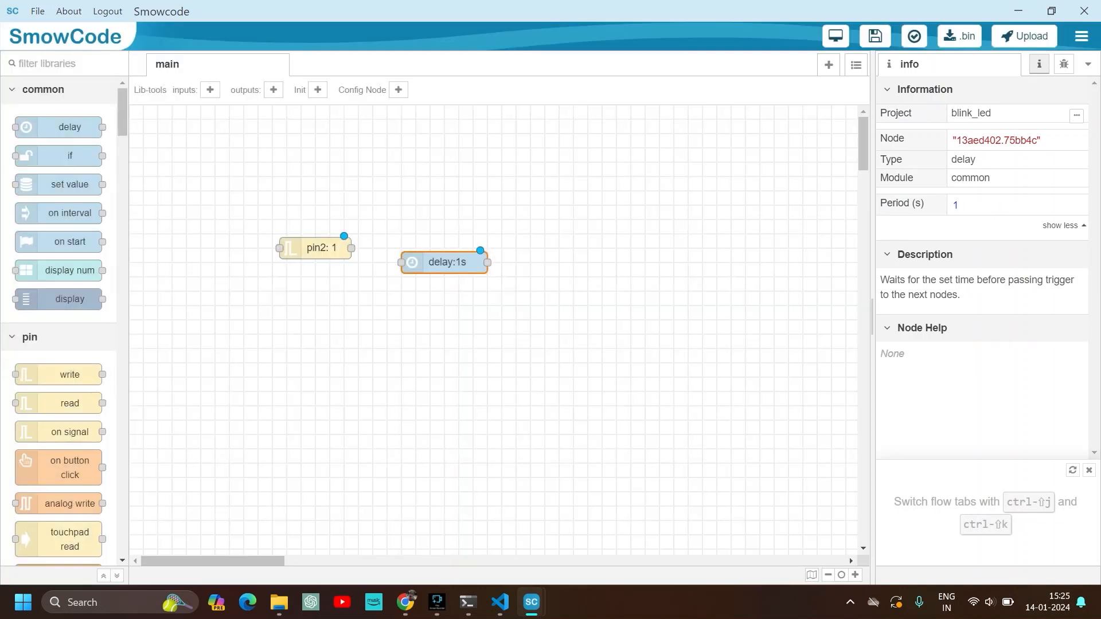
{"action": "left_click_drag", "start_coordinate": [352, 248], "coordinate": [402, 262]}
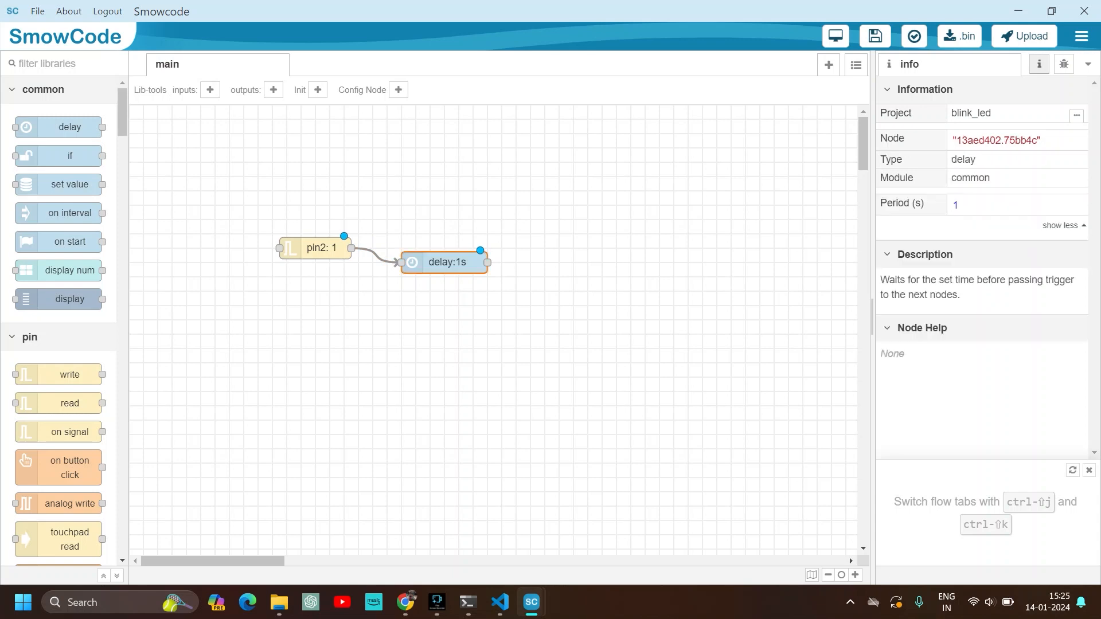
{"action": "left_click_drag", "start_coordinate": [444, 262], "coordinate": [431, 248]}
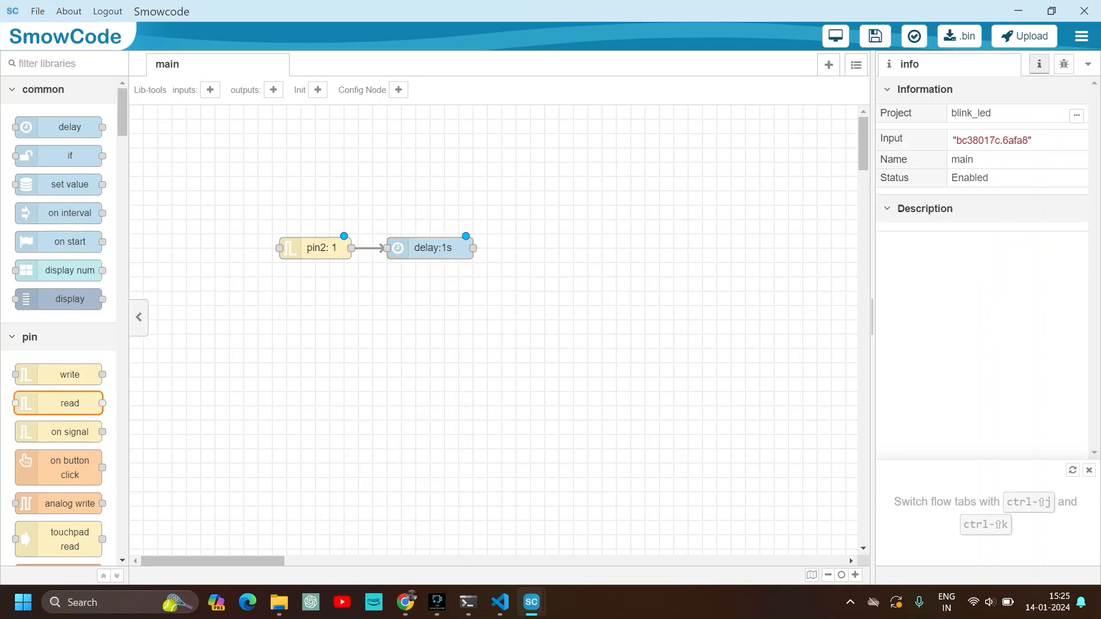
Step: Add a second write node with pin level 0 after the delay
{"action": "left_click_drag", "start_coordinate": [69, 374], "coordinate": [572, 256]}
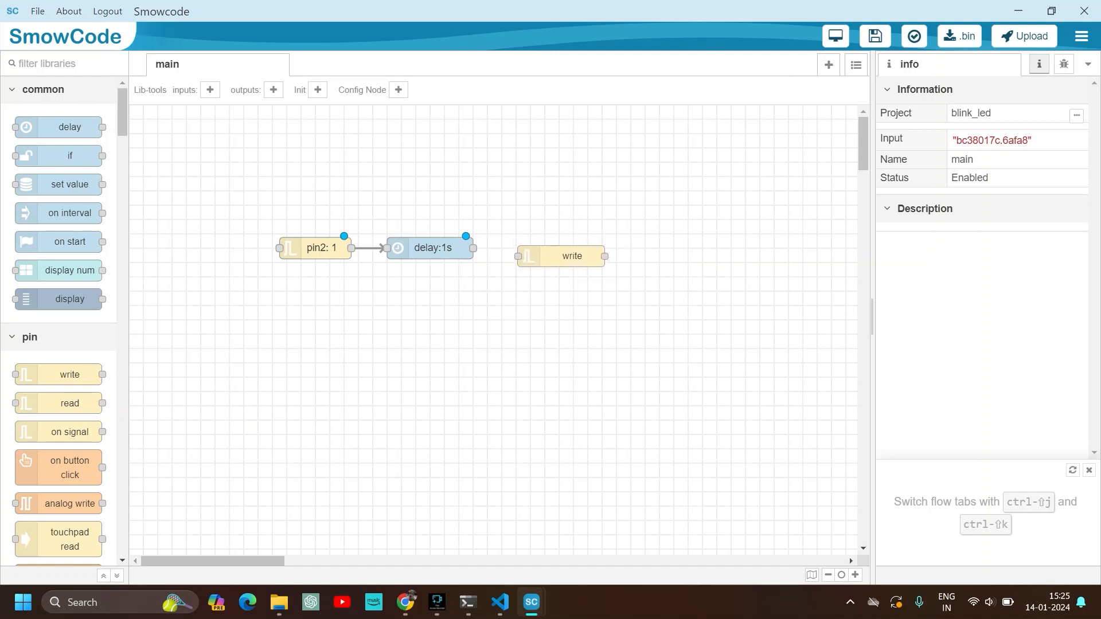
{"action": "left_click", "coordinate": [559, 256]}
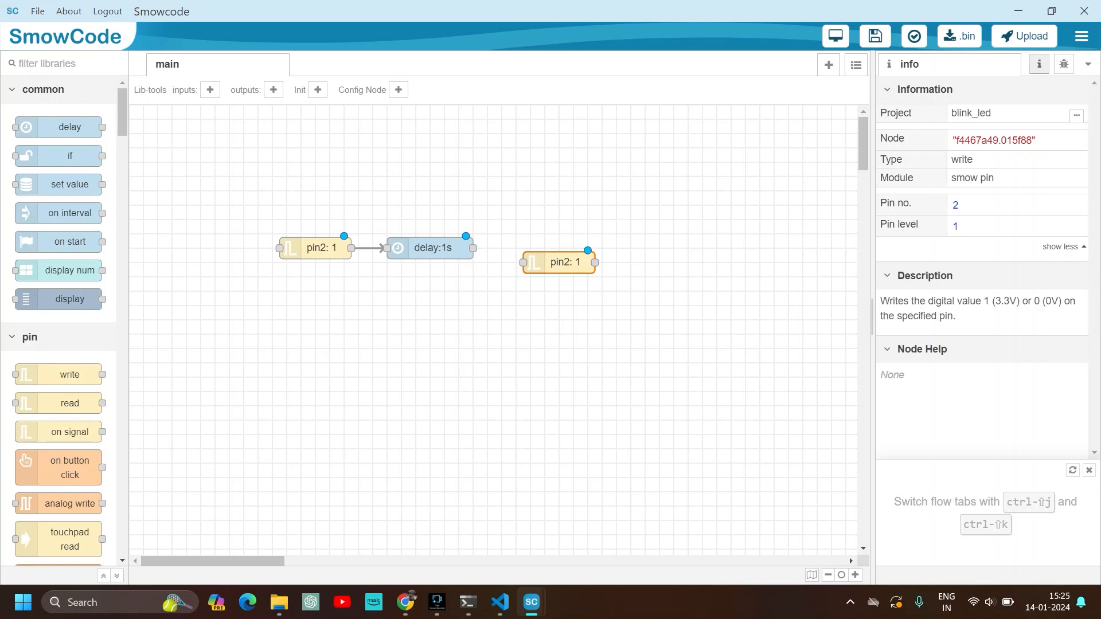
{"action": "double_click", "coordinate": [558, 262]}
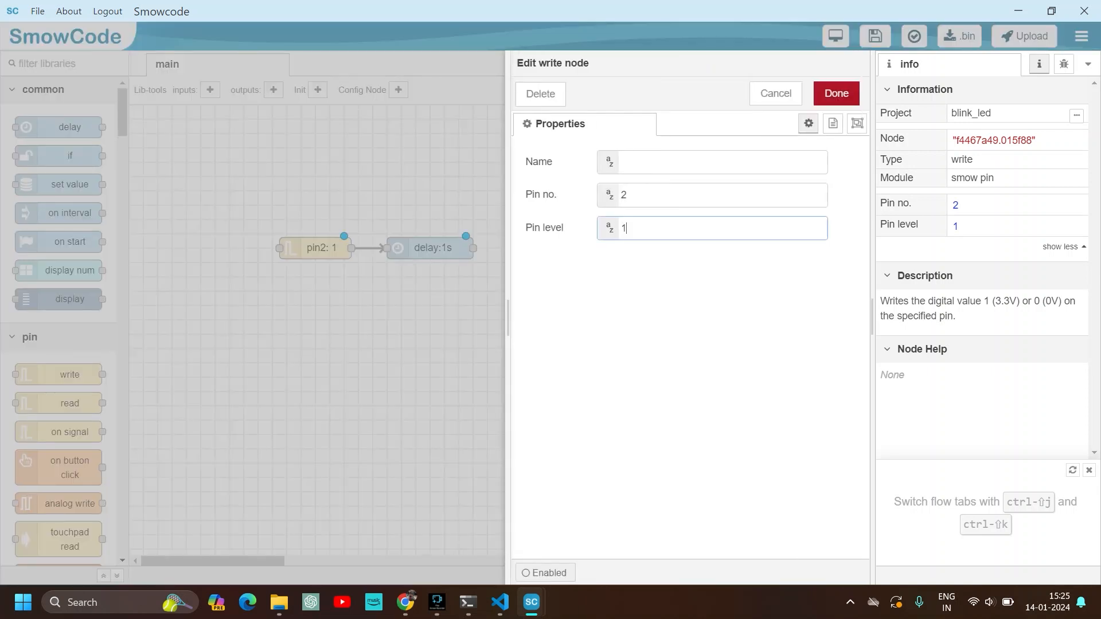
{"action": "type", "text": "0"}
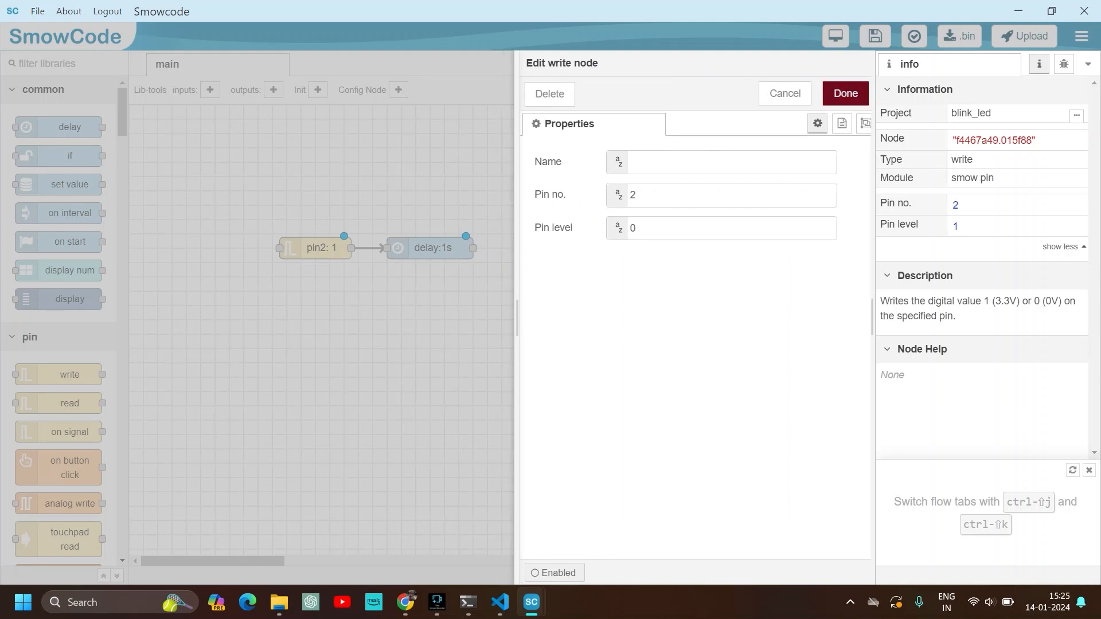
{"action": "left_click", "coordinate": [844, 93]}
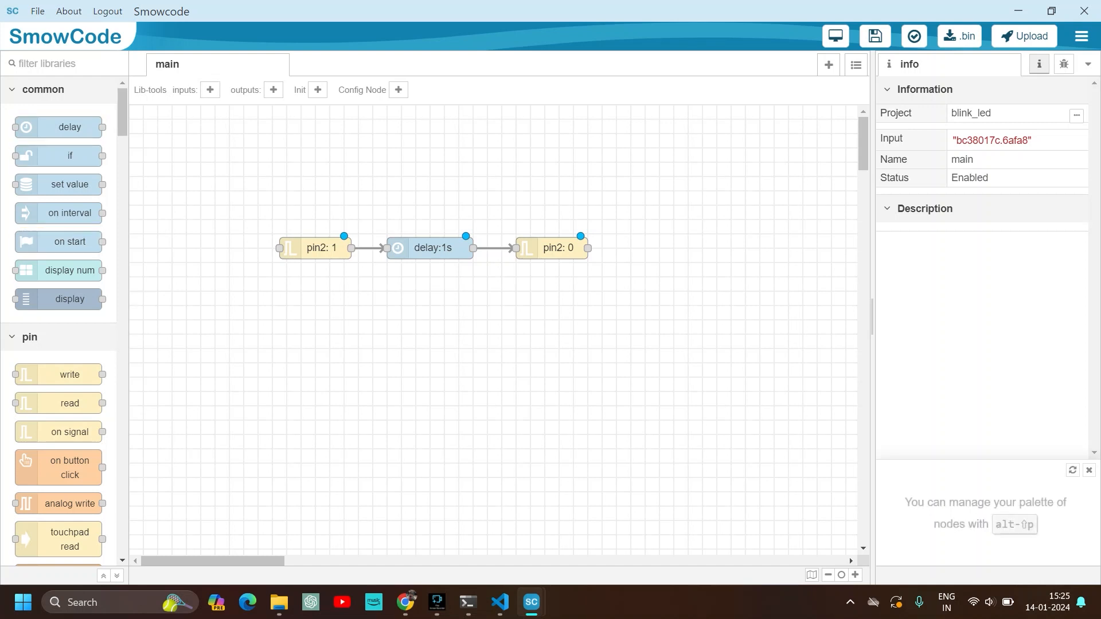
{"action": "left_click", "coordinate": [59, 213]}
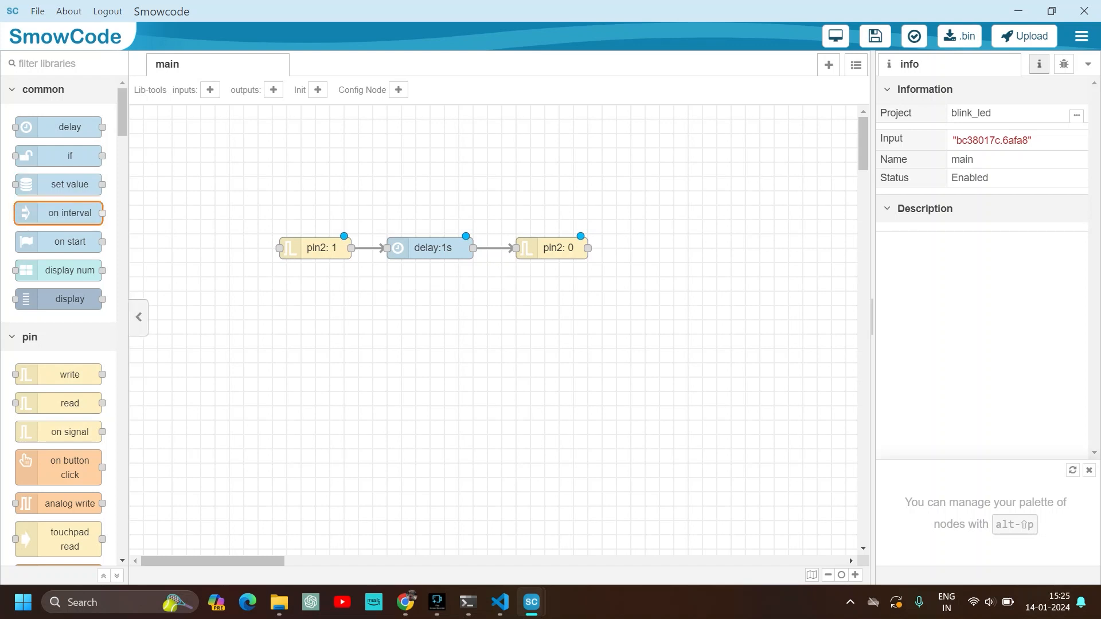
{"action": "mouse_move", "coordinate": [59, 213]}
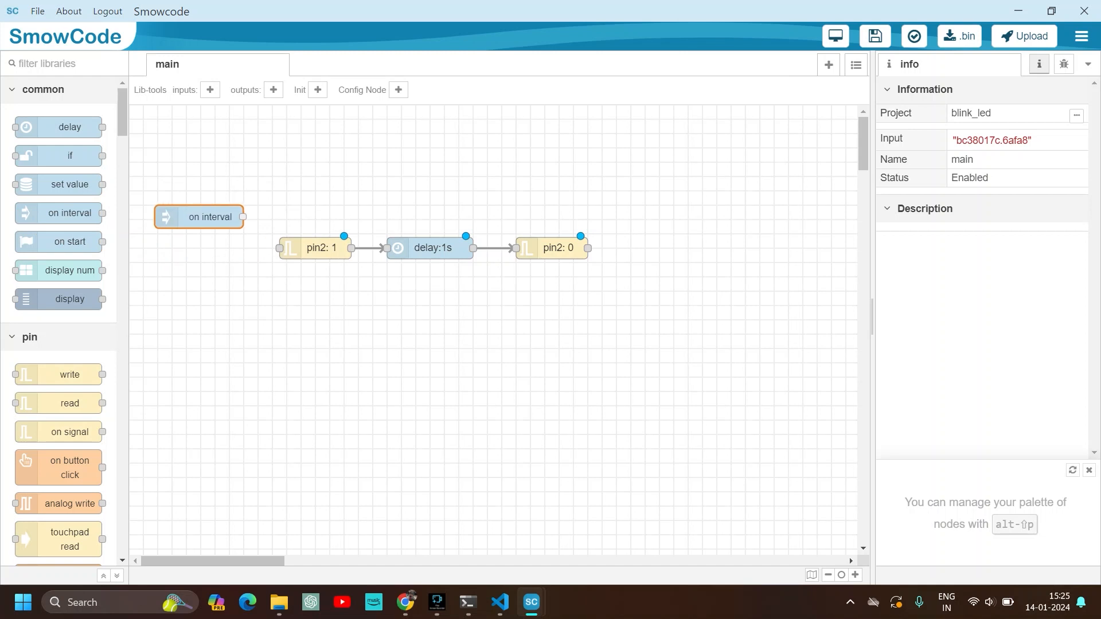
Step: Set the on interval node to 2 seconds and wire it into pin2: 1
{"action": "left_click", "coordinate": [210, 216]}
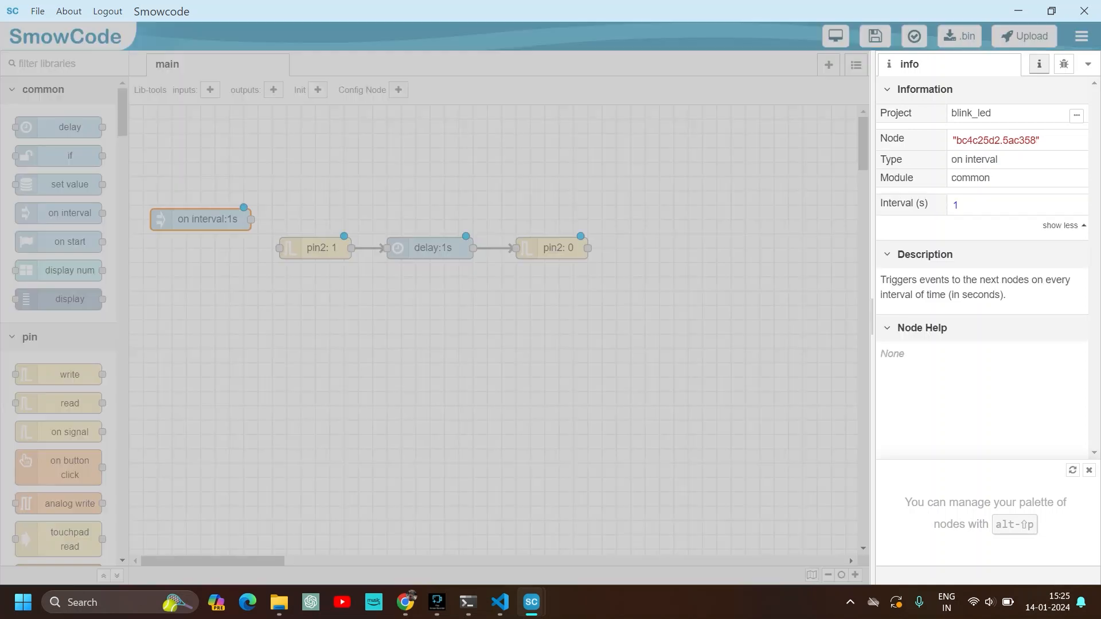
{"action": "double_click", "coordinate": [206, 218]}
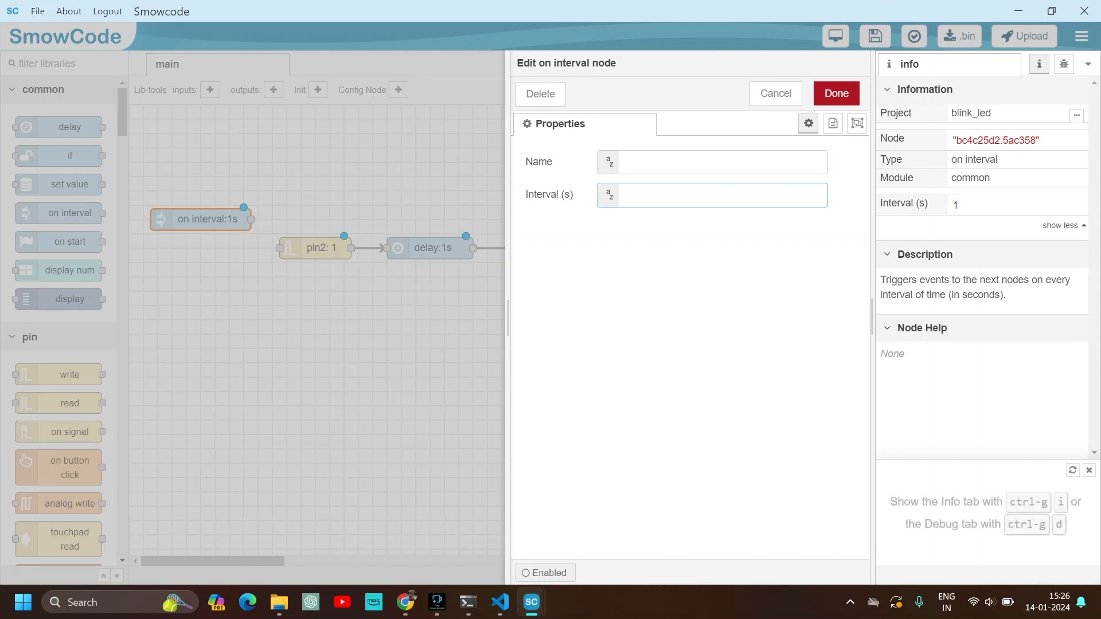
{"action": "type", "text": "2"}
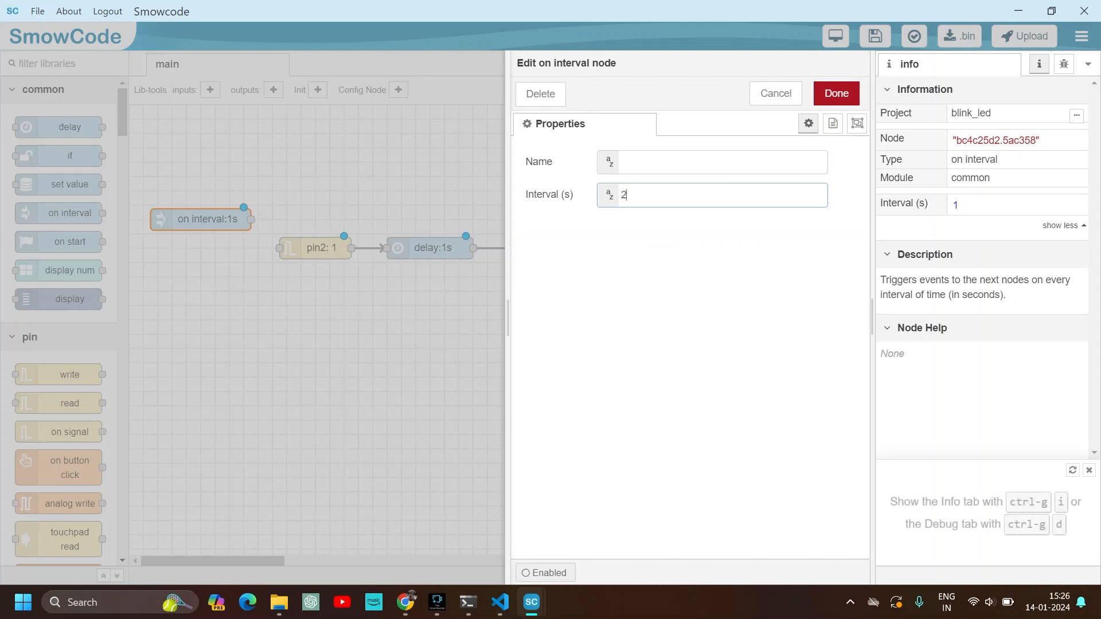
{"action": "left_click", "coordinate": [835, 94]}
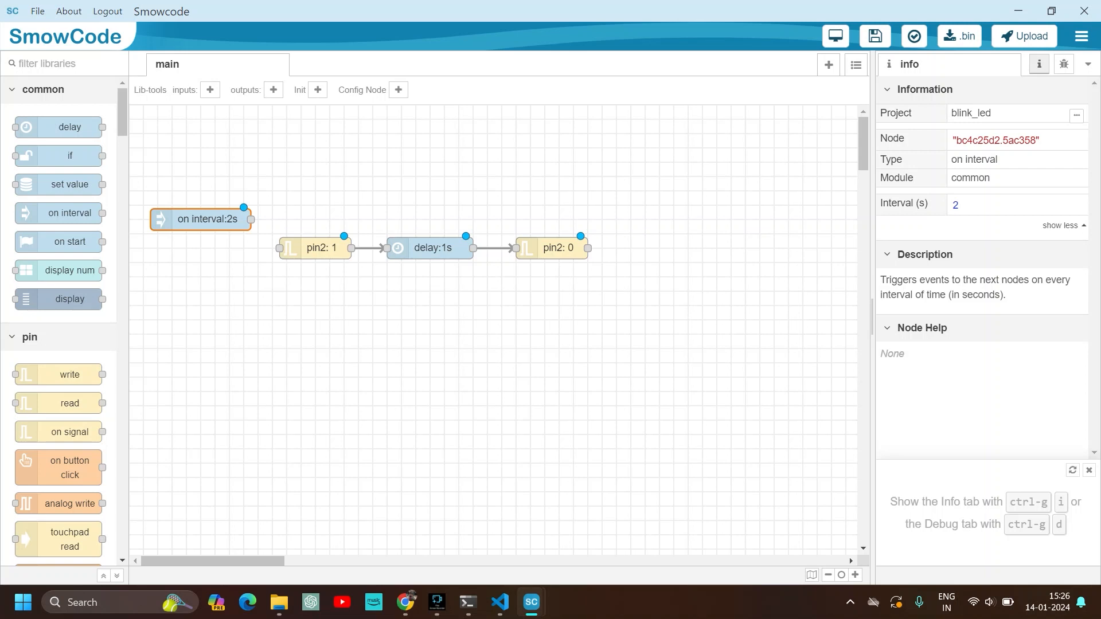
{"action": "left_click_drag", "start_coordinate": [250, 218], "coordinate": [279, 247]}
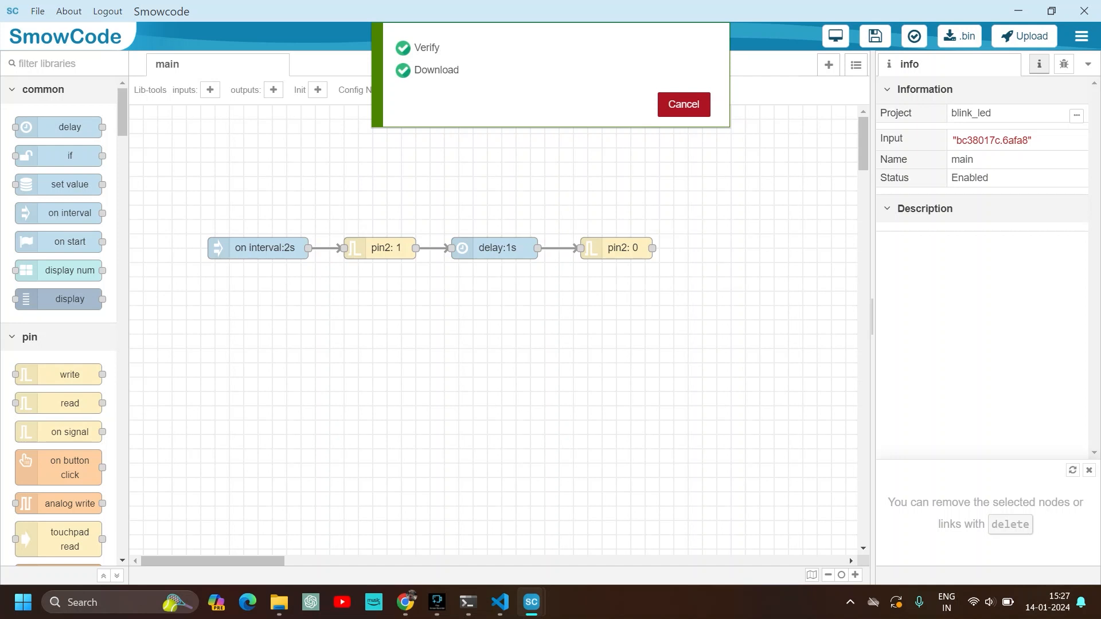
Step: Dismiss the finished verify and download notice and return to VS Code
{"action": "left_click", "coordinate": [682, 104]}
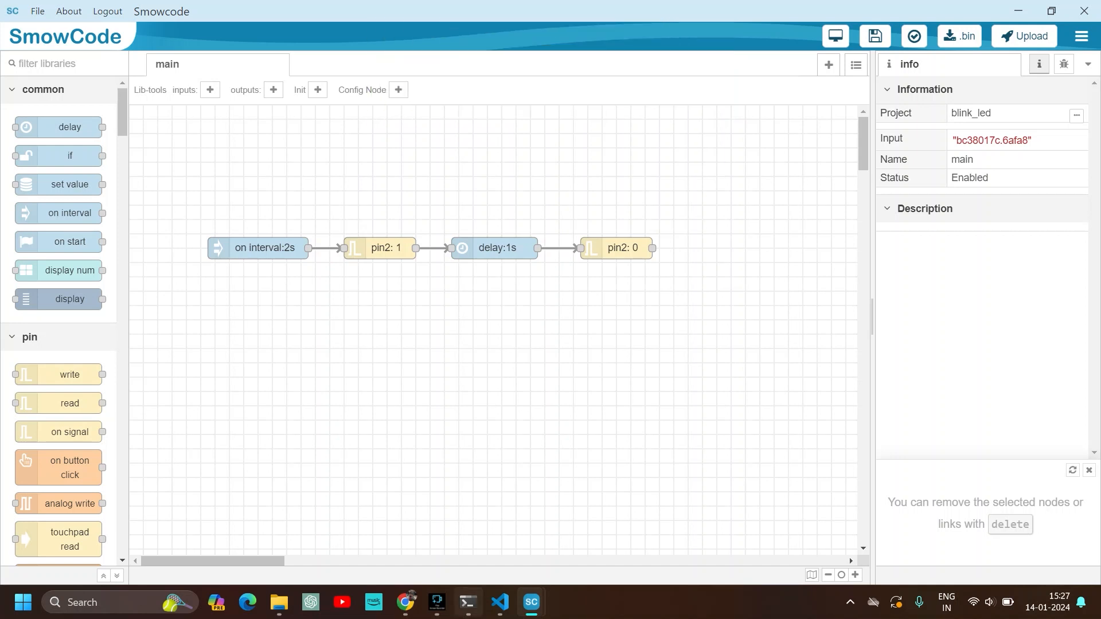
{"action": "left_click", "coordinate": [498, 602]}
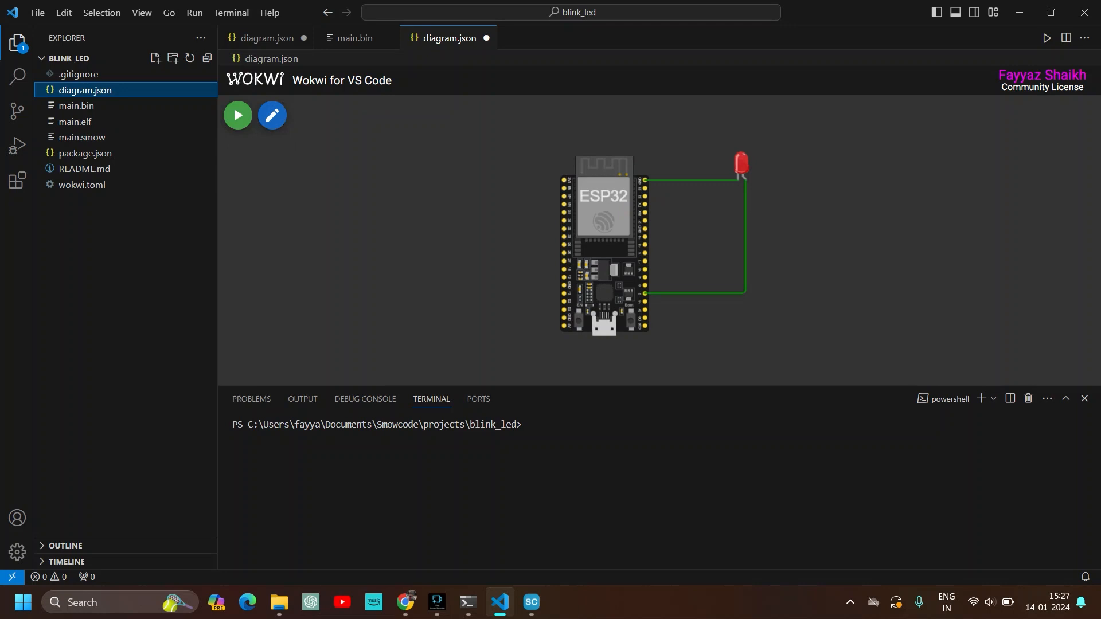
{"action": "mouse_move", "coordinate": [238, 116]}
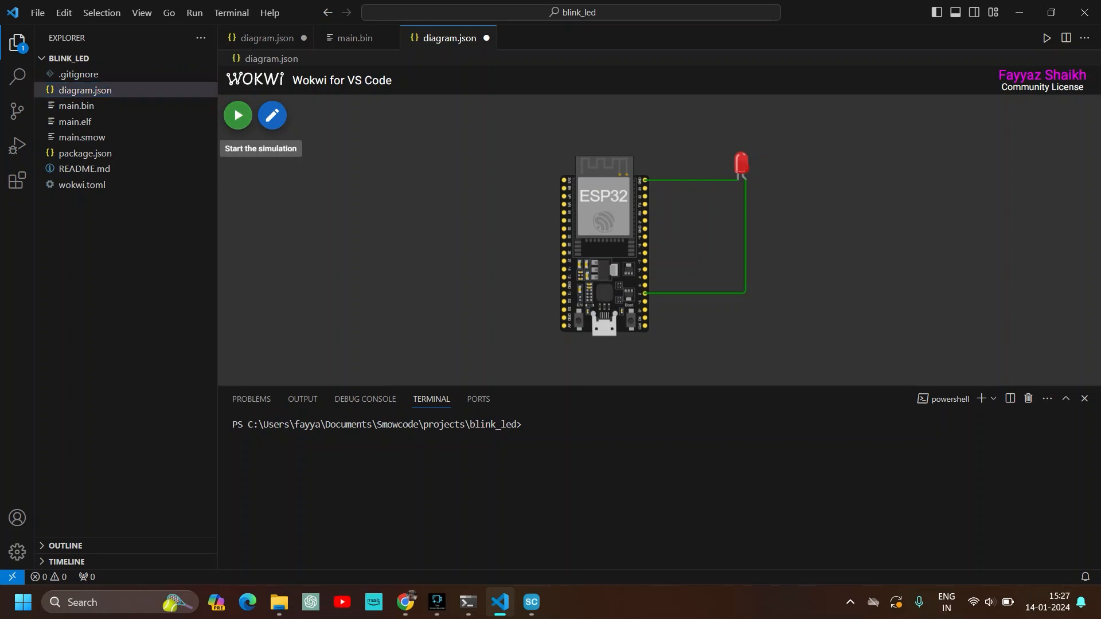
Step: Start the Wokwi simulation of the ESP32 and LED circuit
{"action": "left_click", "coordinate": [237, 116]}
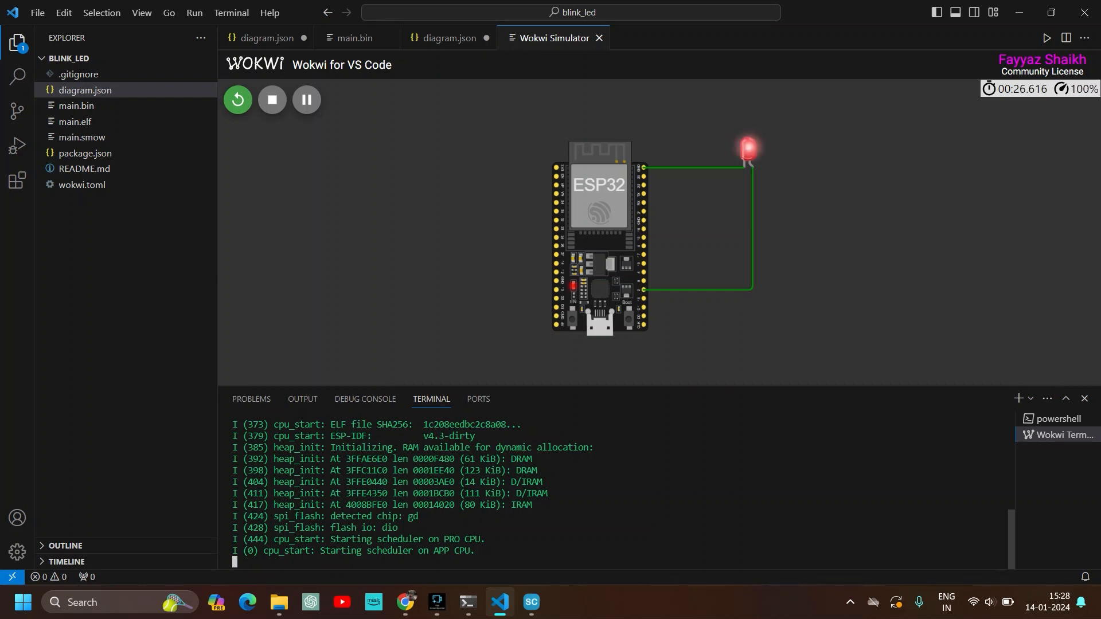
{"action": "mouse_move", "coordinate": [554, 252]}
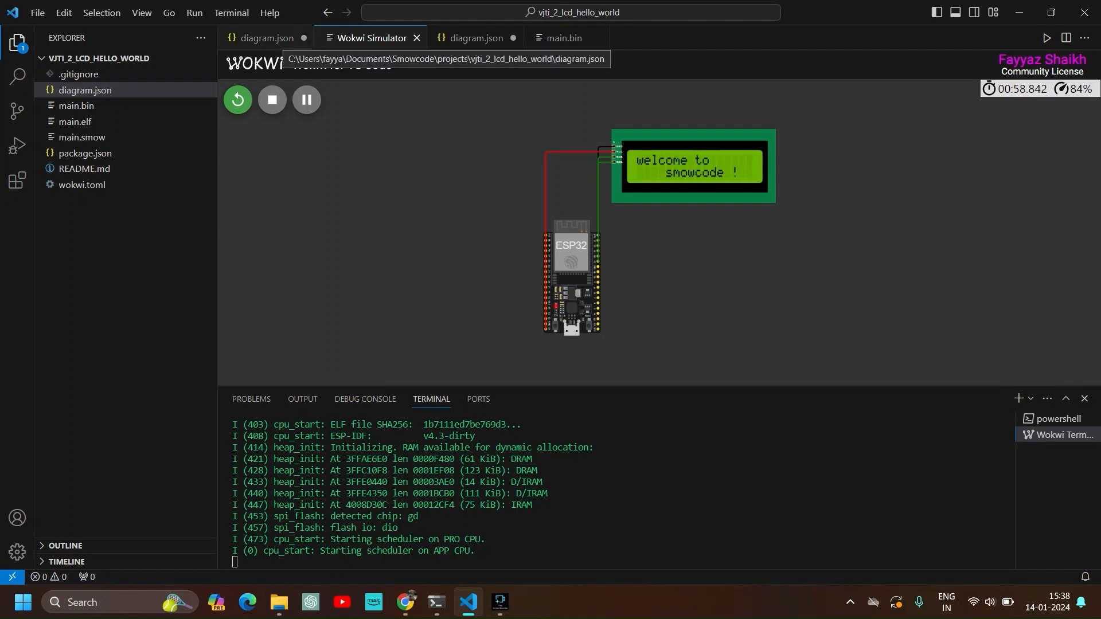
Step: Show the vjti_2_lcd_hello_world diagram.json as JSON text
{"action": "left_click", "coordinate": [477, 38]}
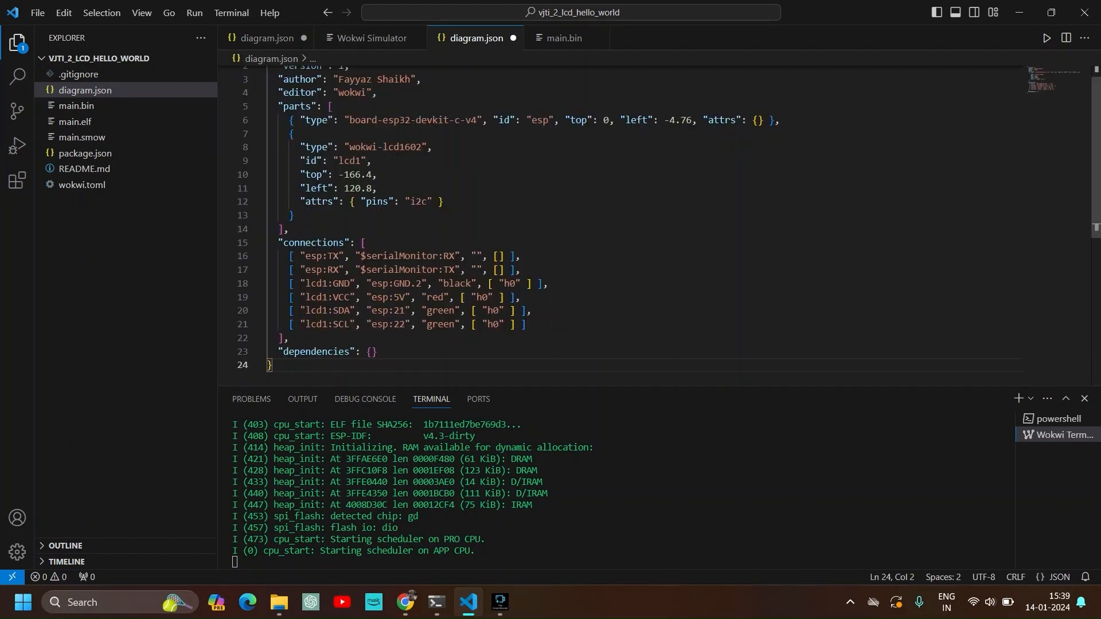